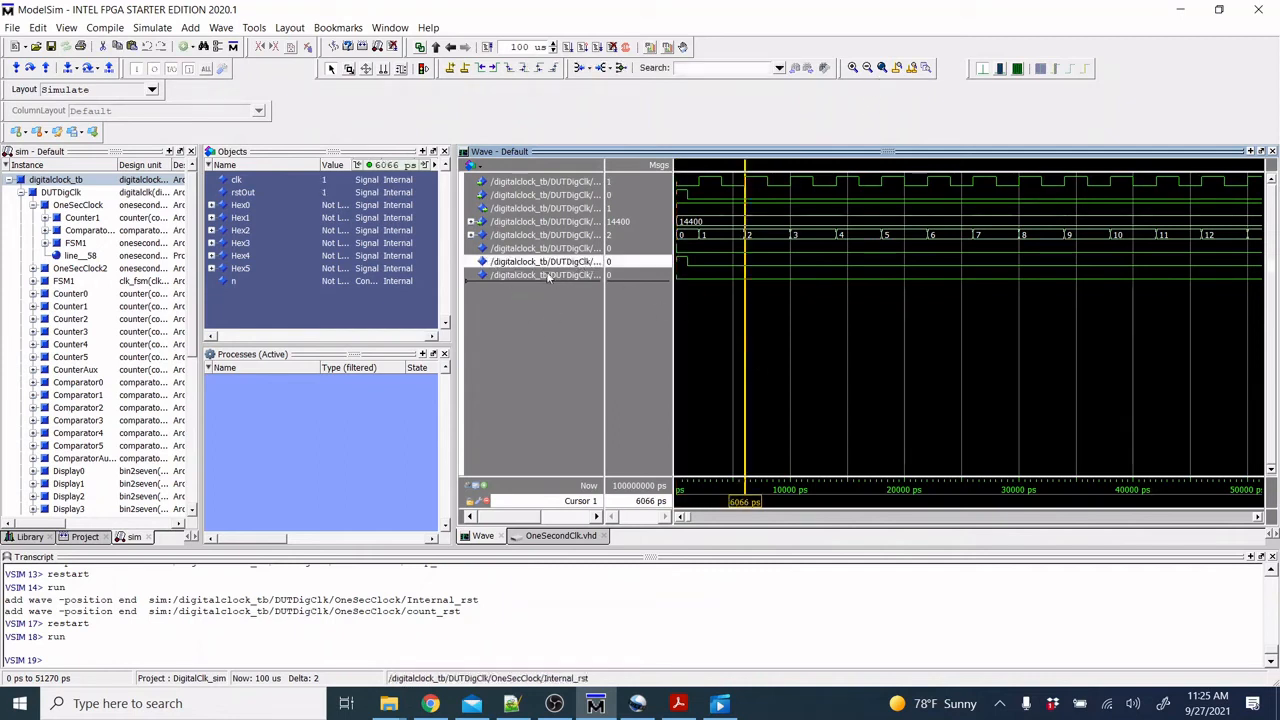
Step: Select the OneSecClock instance to list its signals, including Internal_rst and count_rst
{"action": "left_click", "coordinate": [77, 205]}
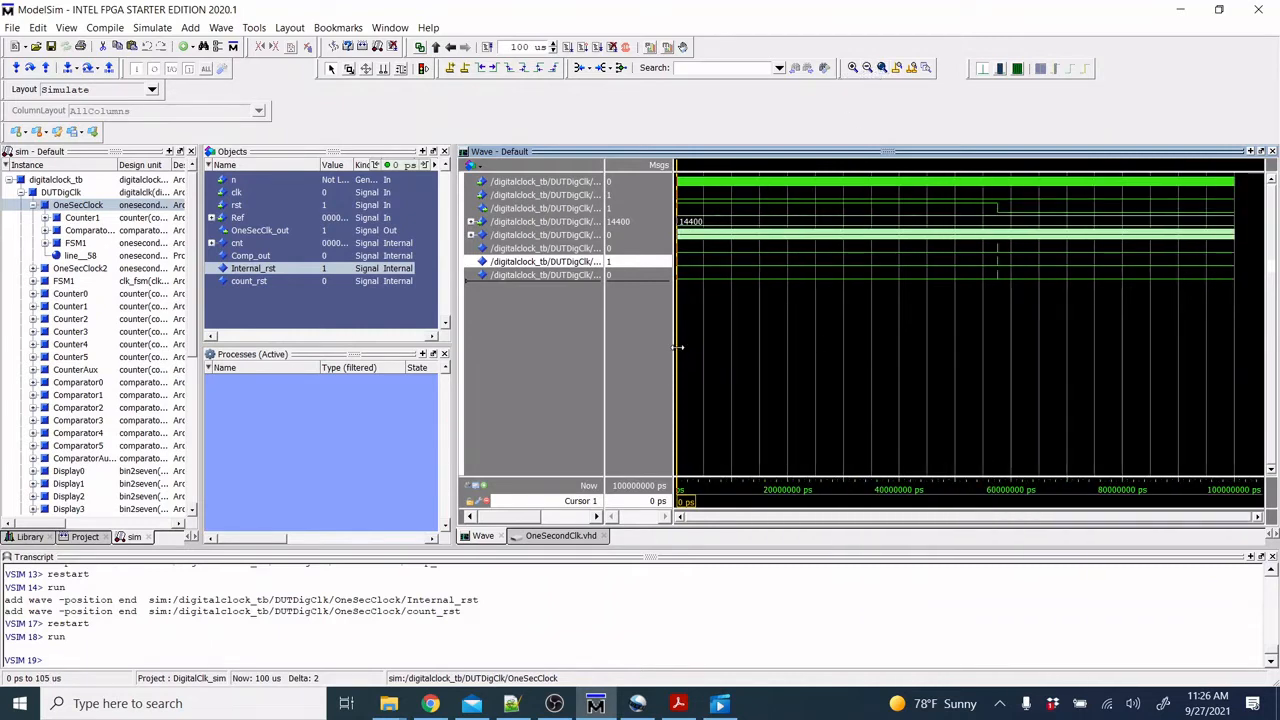
Step: Place the cursor near 57.6 ms and zoom in on the 14400-to-0 rollover
{"action": "left_click", "coordinate": [998, 340]}
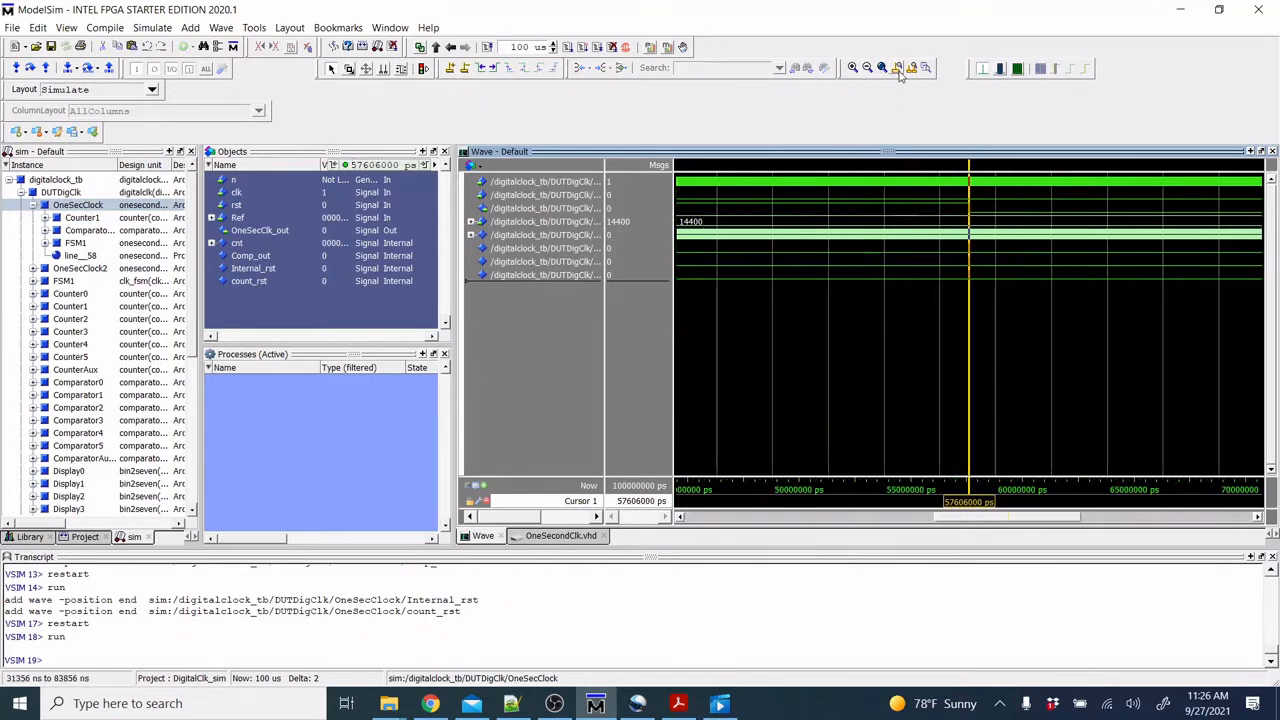
{"action": "left_click", "coordinate": [897, 68]}
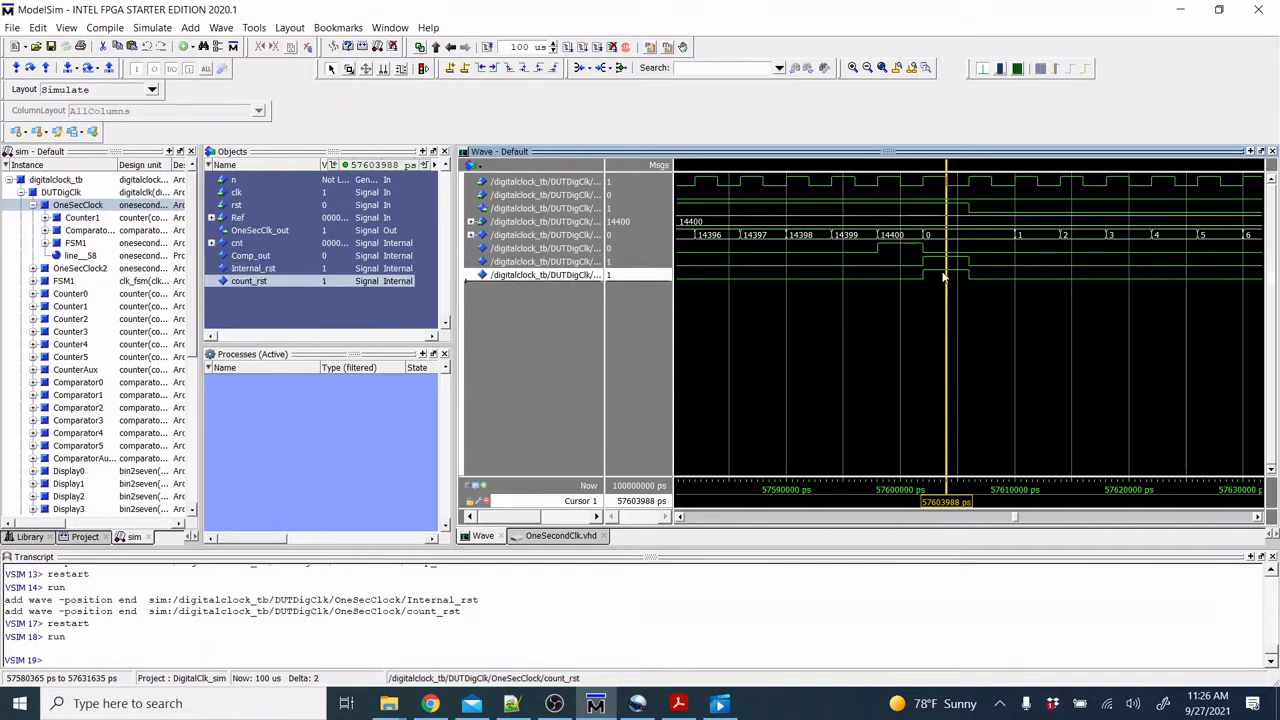
{"action": "mouse_move", "coordinate": [967, 295]}
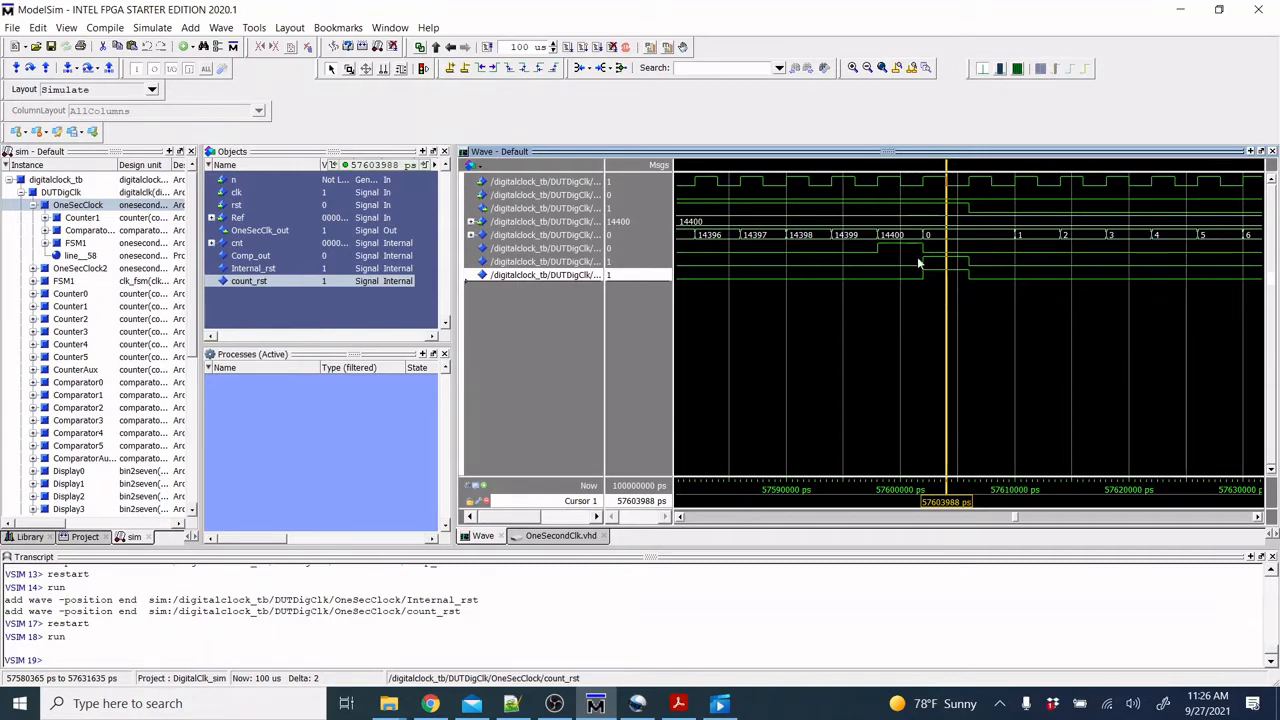
{"action": "mouse_move", "coordinate": [915, 262]}
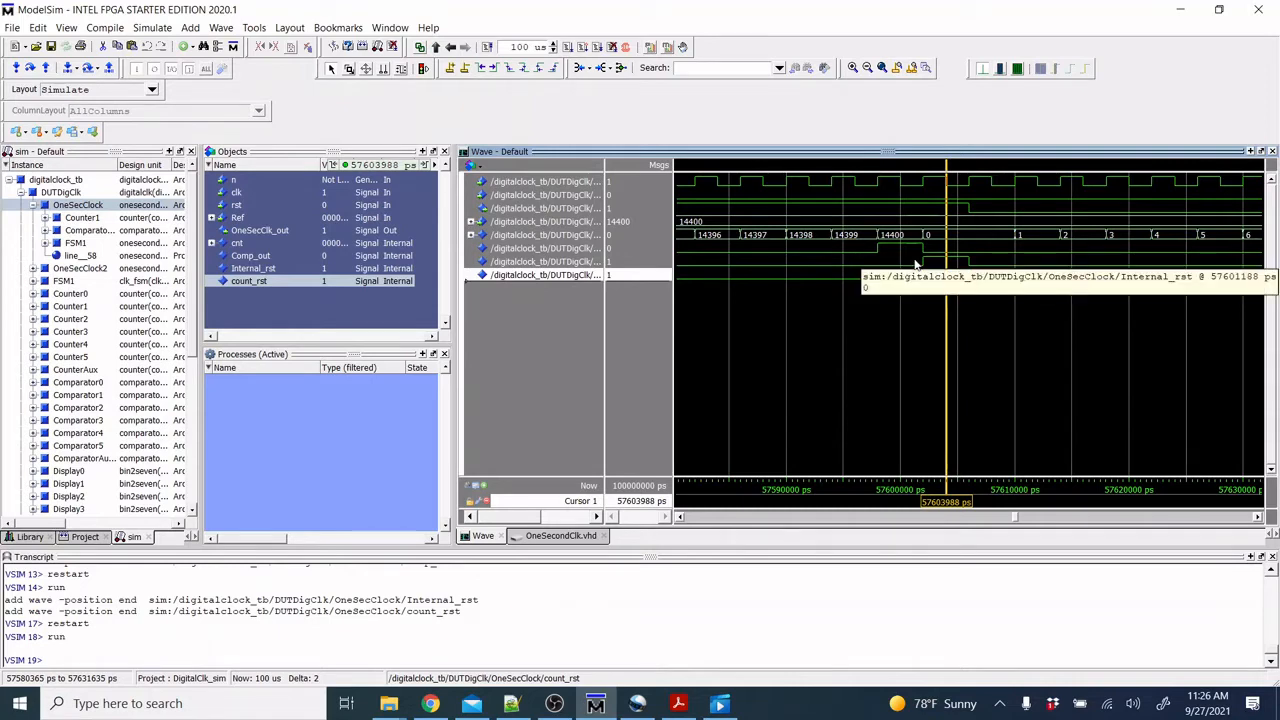
{"action": "mouse_move", "coordinate": [853, 247]}
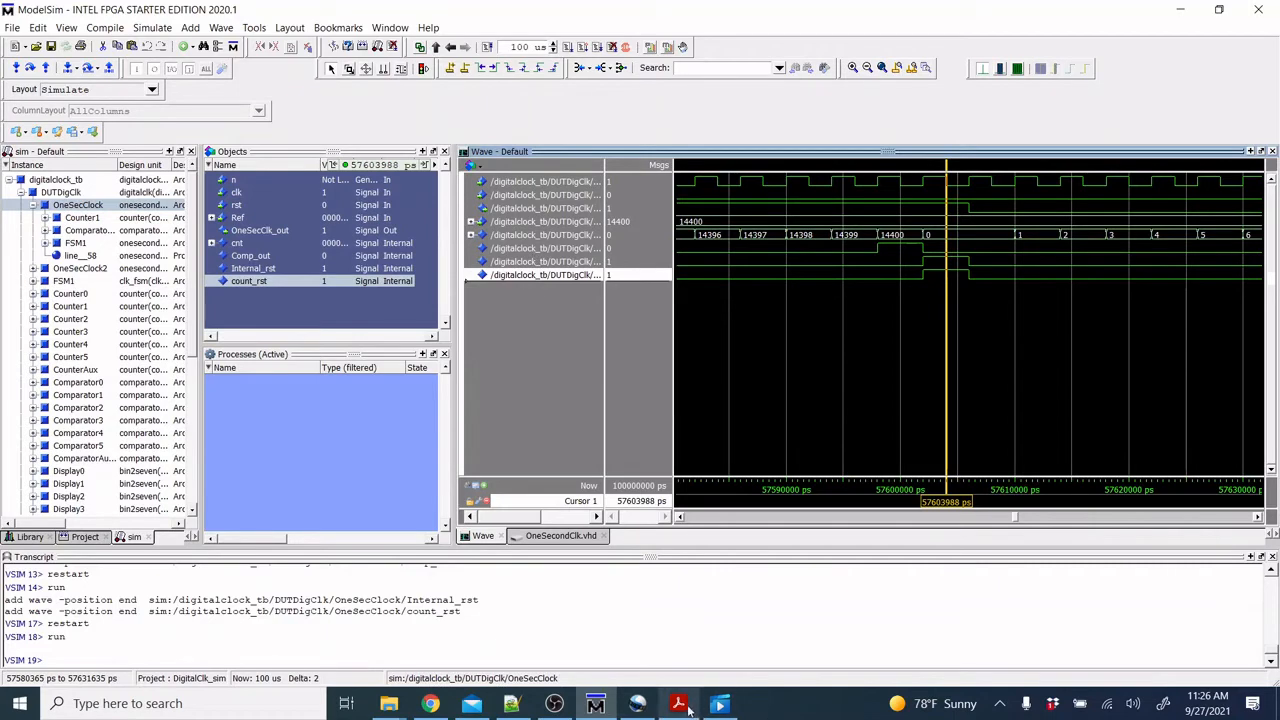
Step: Show slide 5, the 1-Second Clock diagram with counter, comparator and FSM
{"action": "left_click", "coordinate": [678, 704]}
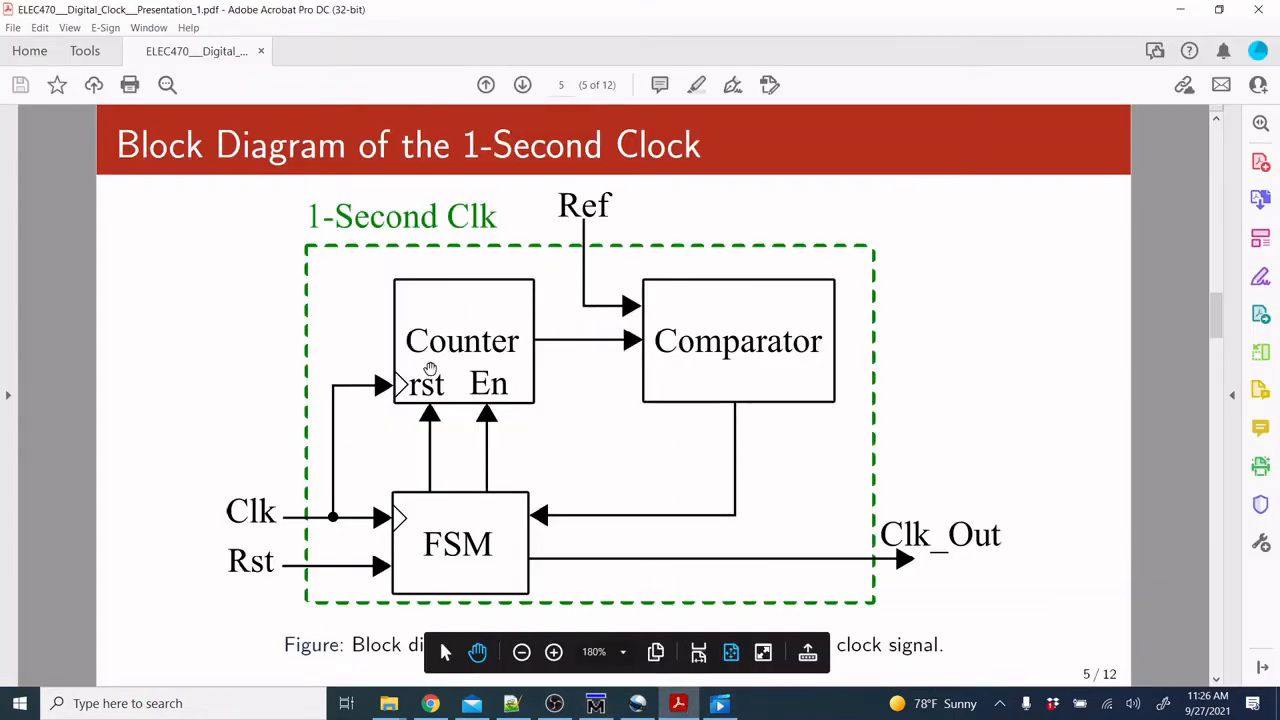
{"action": "mouse_move", "coordinate": [407, 564]}
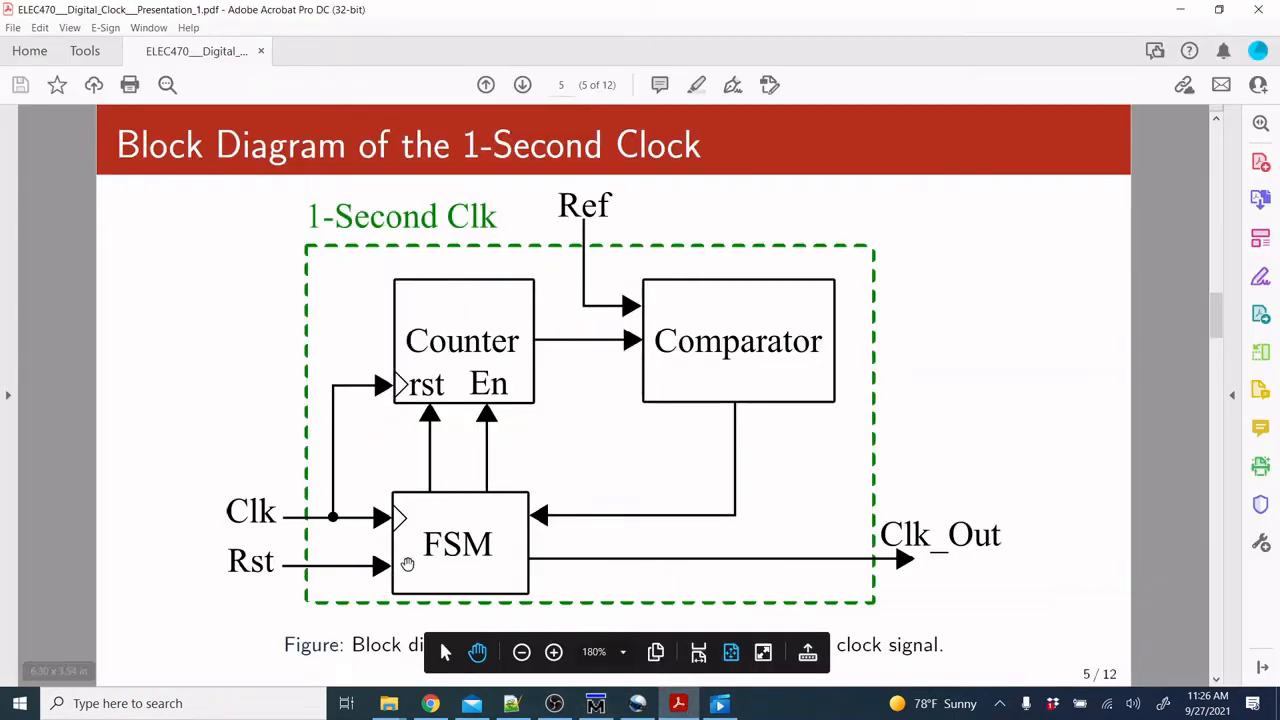
{"action": "mouse_move", "coordinate": [730, 456]}
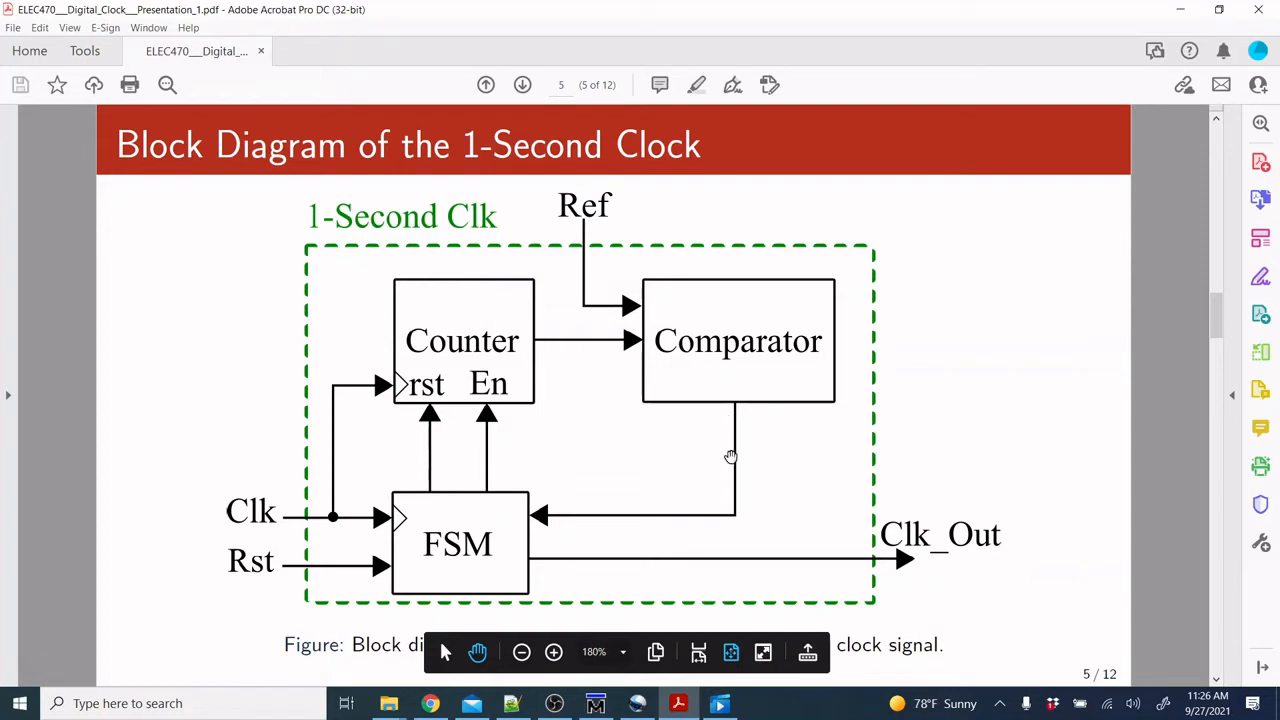
{"action": "mouse_move", "coordinate": [892, 567]}
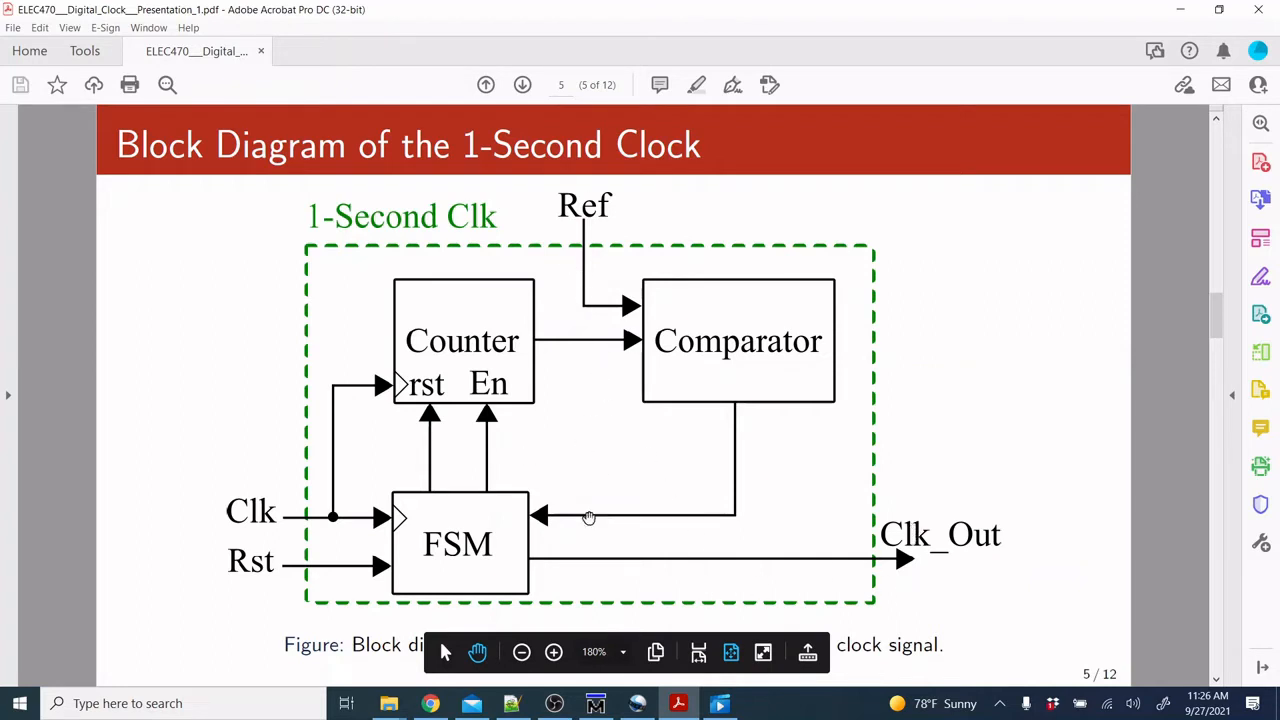
{"action": "mouse_move", "coordinate": [468, 294]}
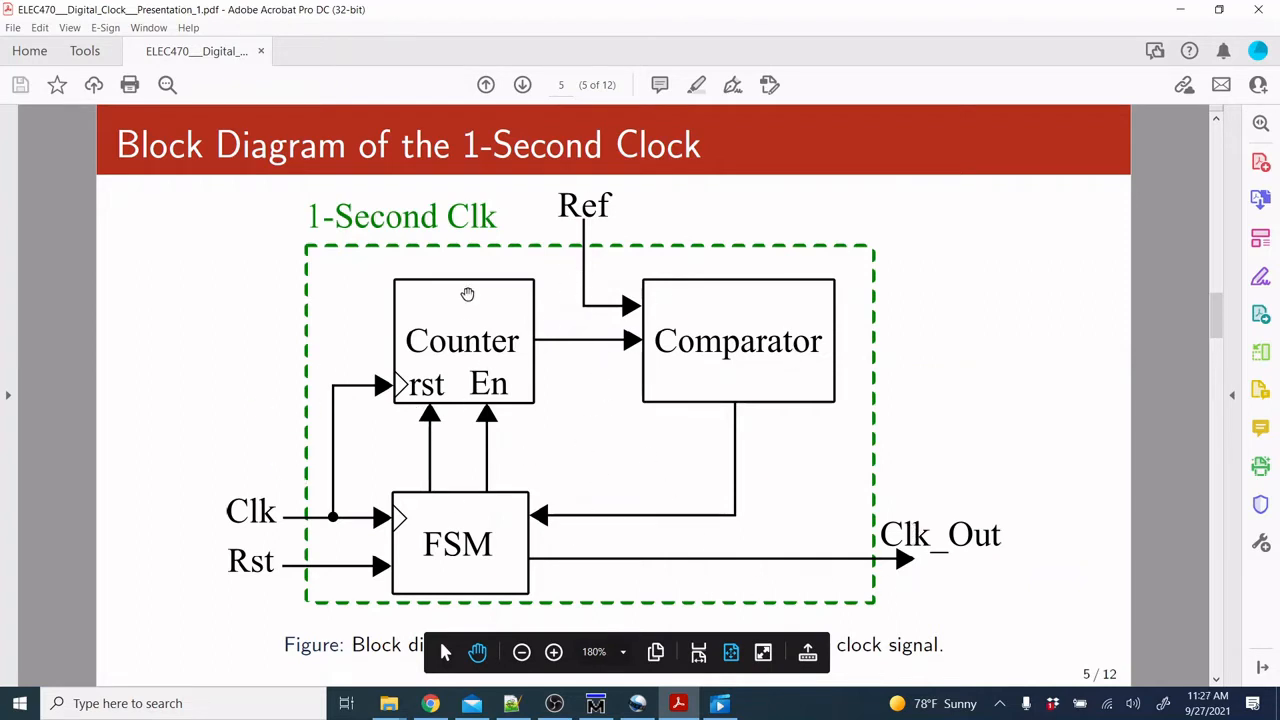
{"action": "mouse_move", "coordinate": [617, 517]}
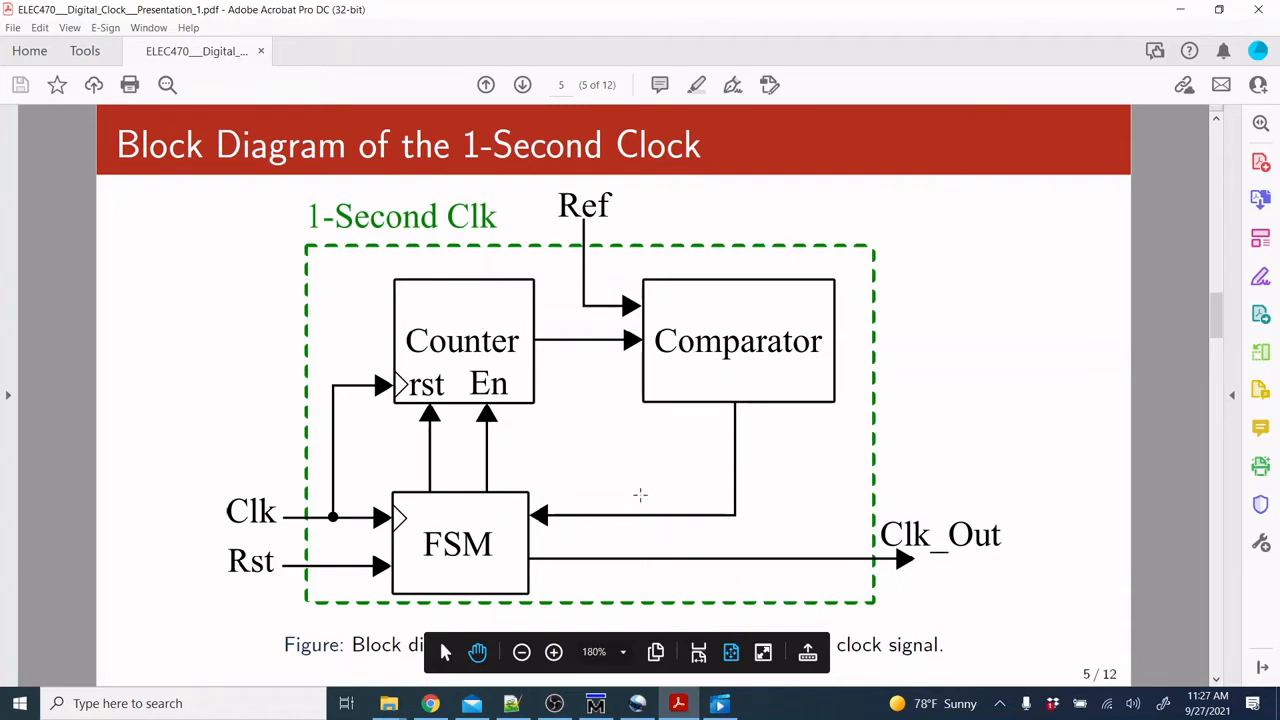
{"action": "mouse_move", "coordinate": [632, 516]}
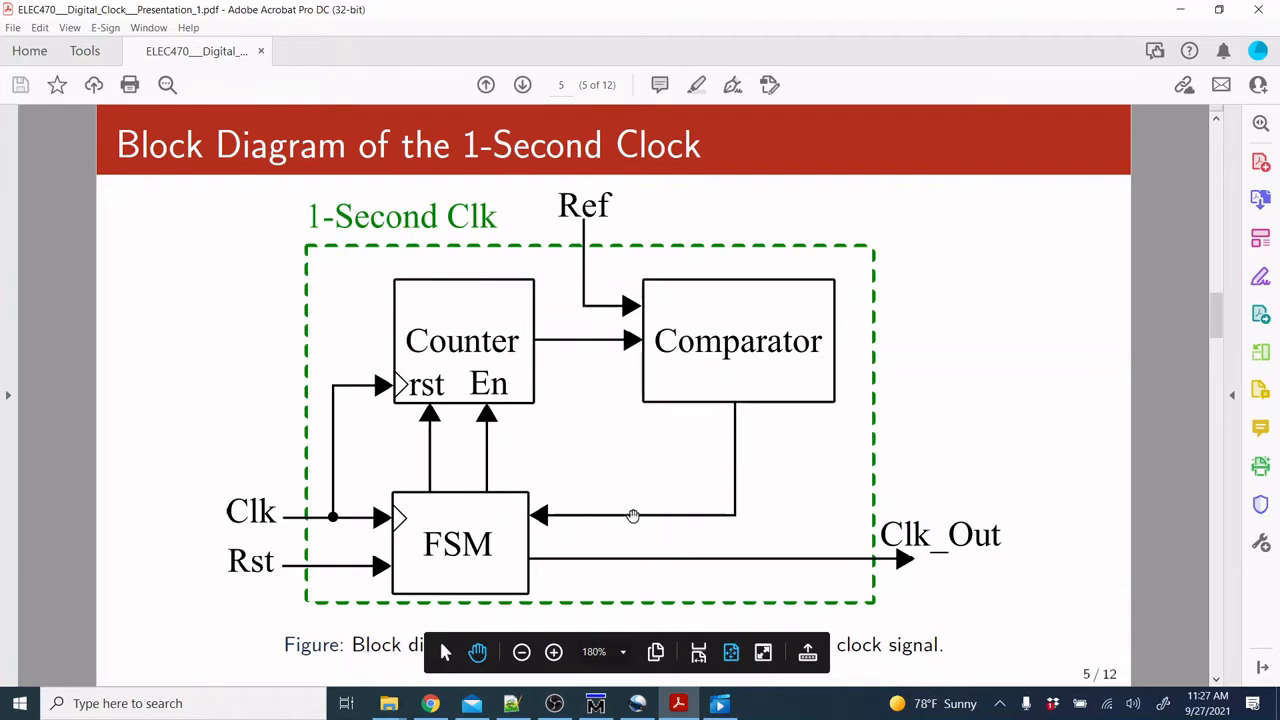
{"action": "mouse_move", "coordinate": [597, 704]}
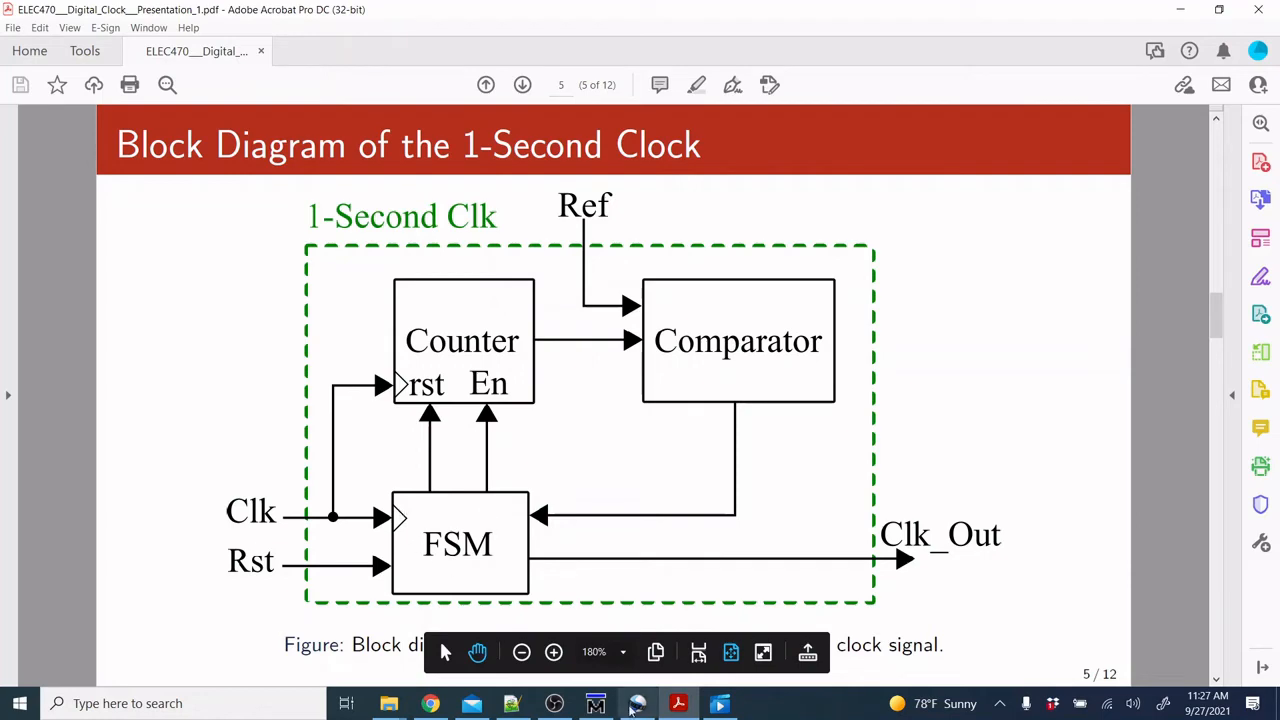
Step: Back in ModelSim, select FSM1 and pick its current_state and next_state signals
{"action": "left_click", "coordinate": [595, 703]}
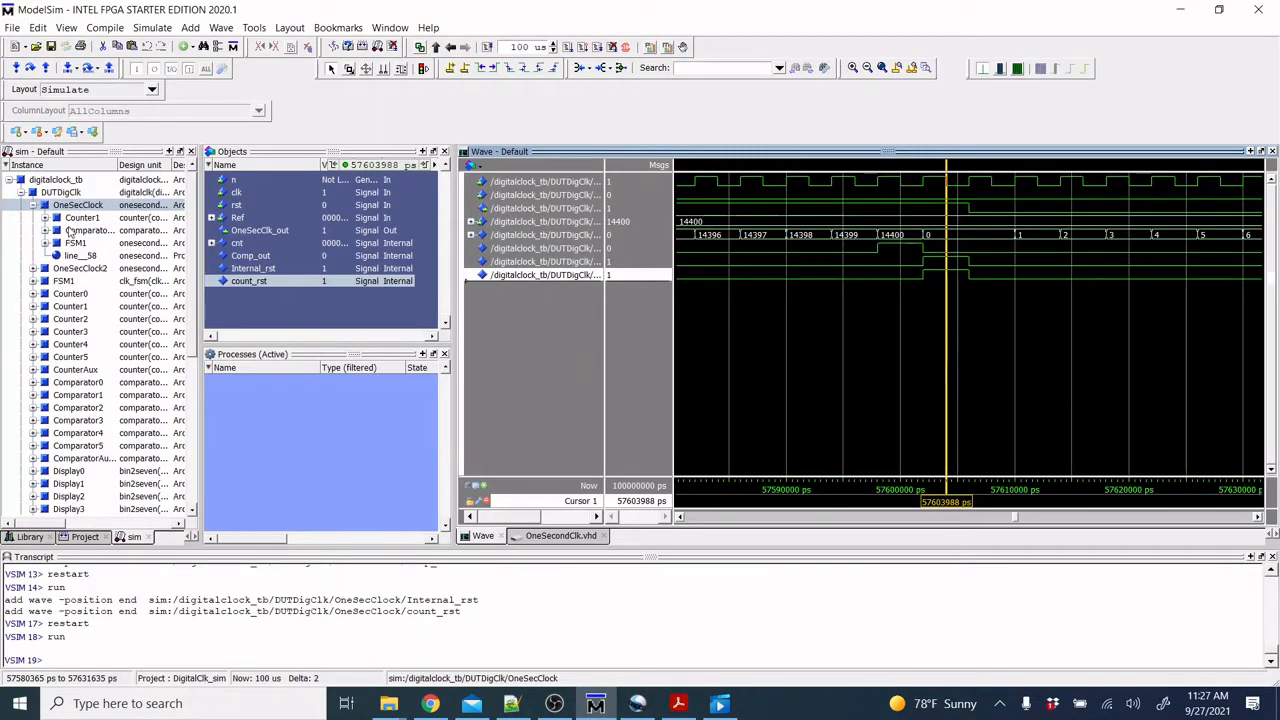
{"action": "left_click", "coordinate": [72, 243]}
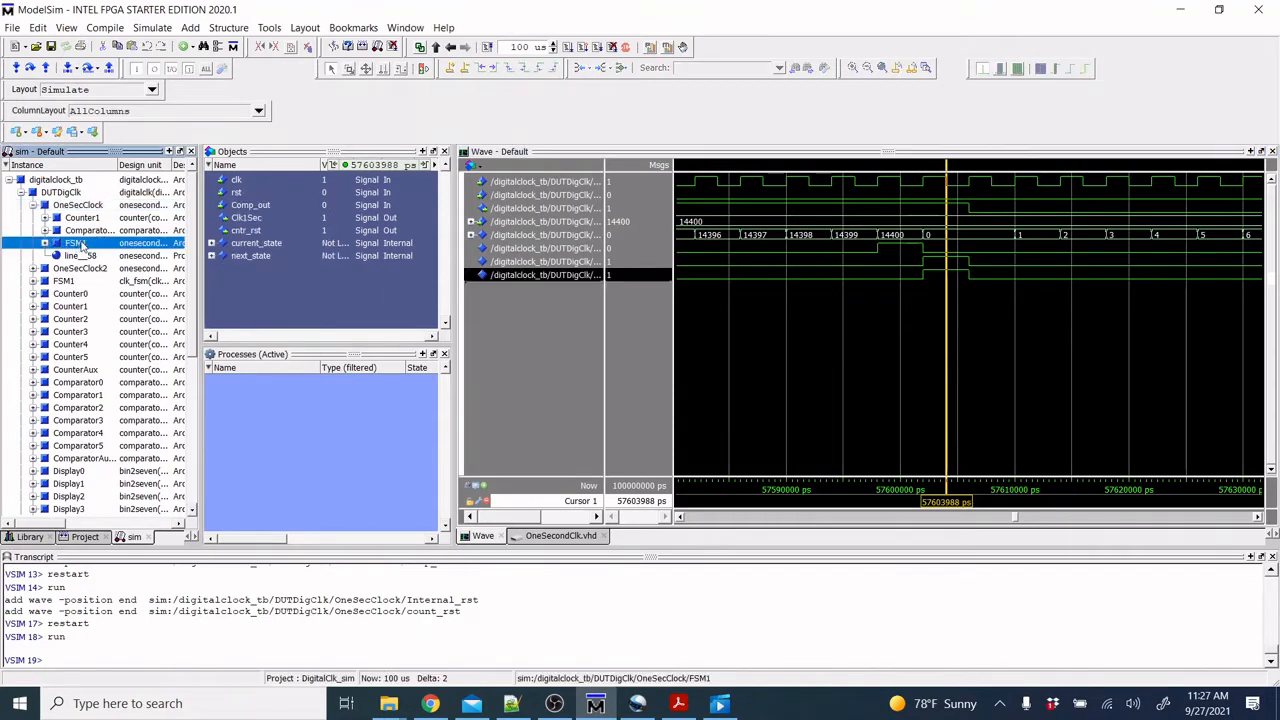
{"action": "left_click", "coordinate": [256, 243]}
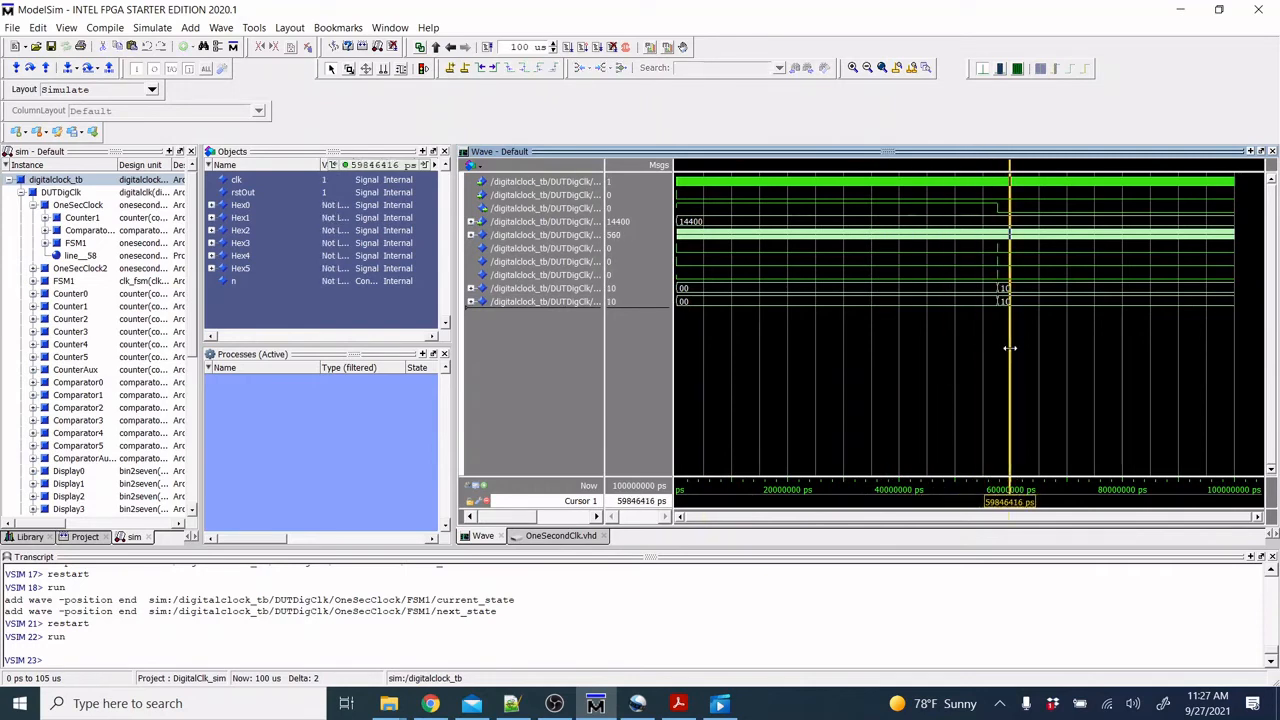
{"action": "mouse_move", "coordinate": [992, 302]}
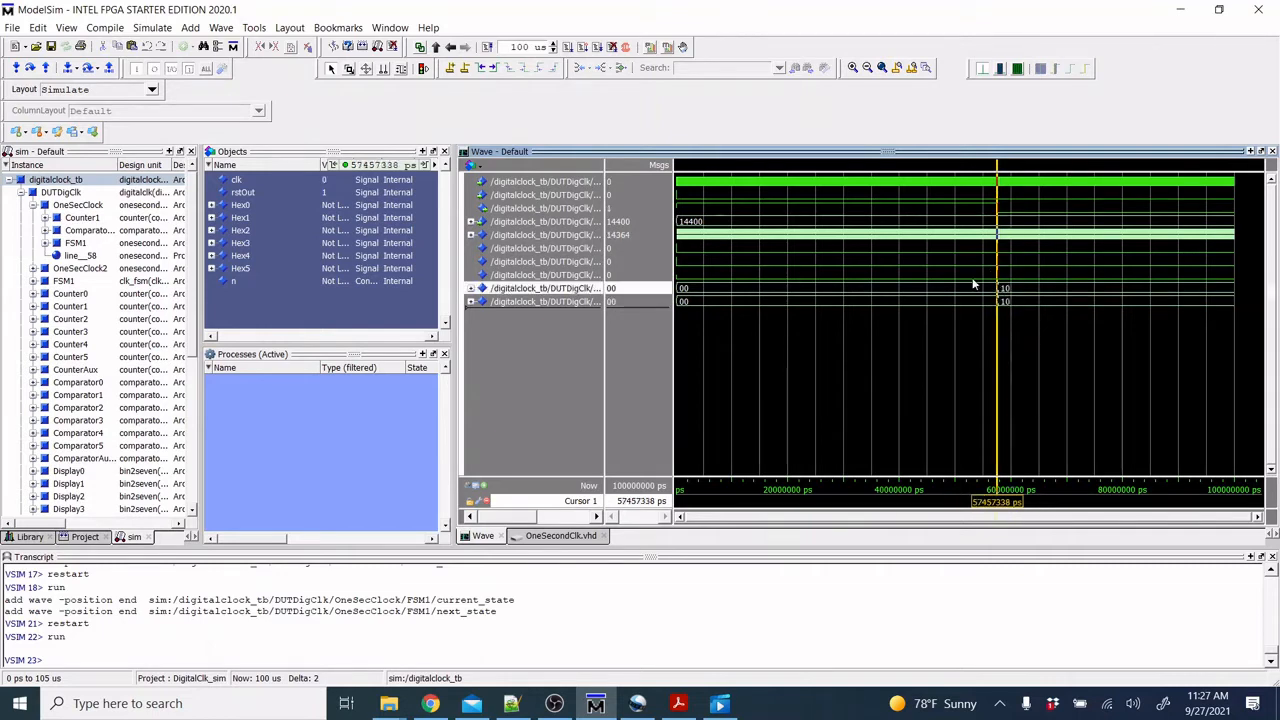
{"action": "mouse_move", "coordinate": [852, 68]}
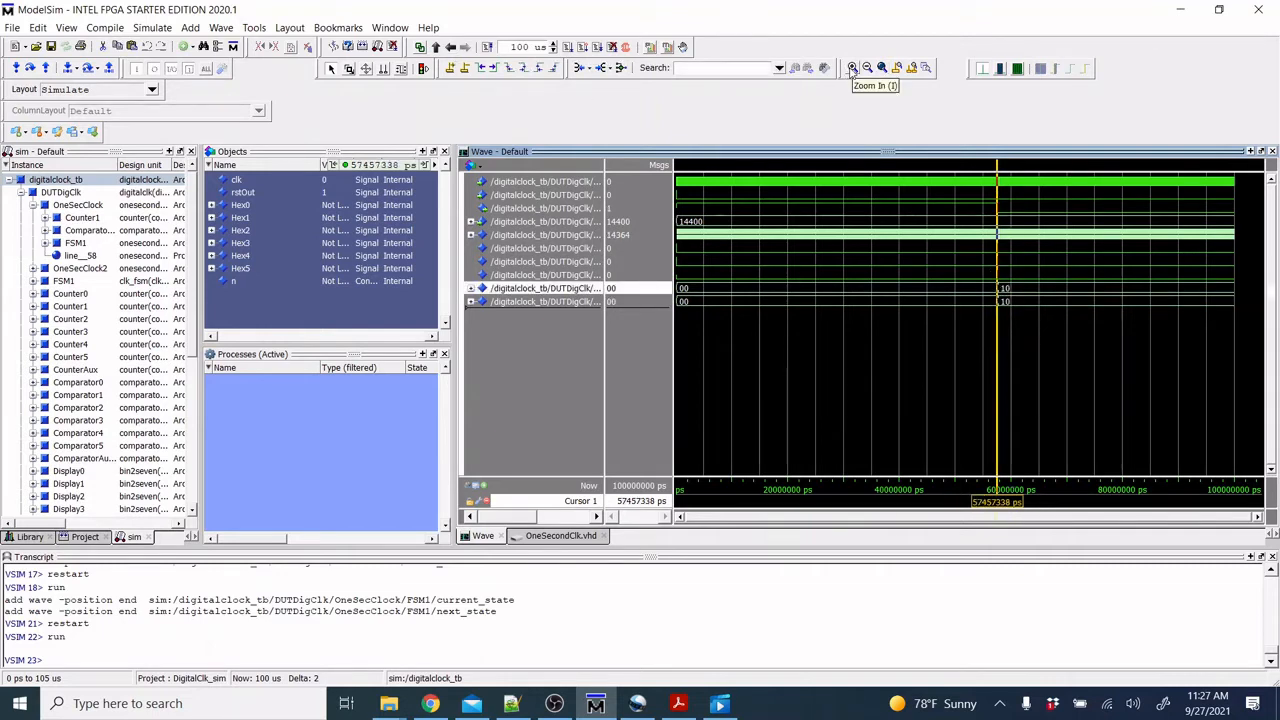
Step: Zoom in twice on the 57.6 ms rollover and select the current_state trace
{"action": "left_click", "coordinate": [852, 68]}
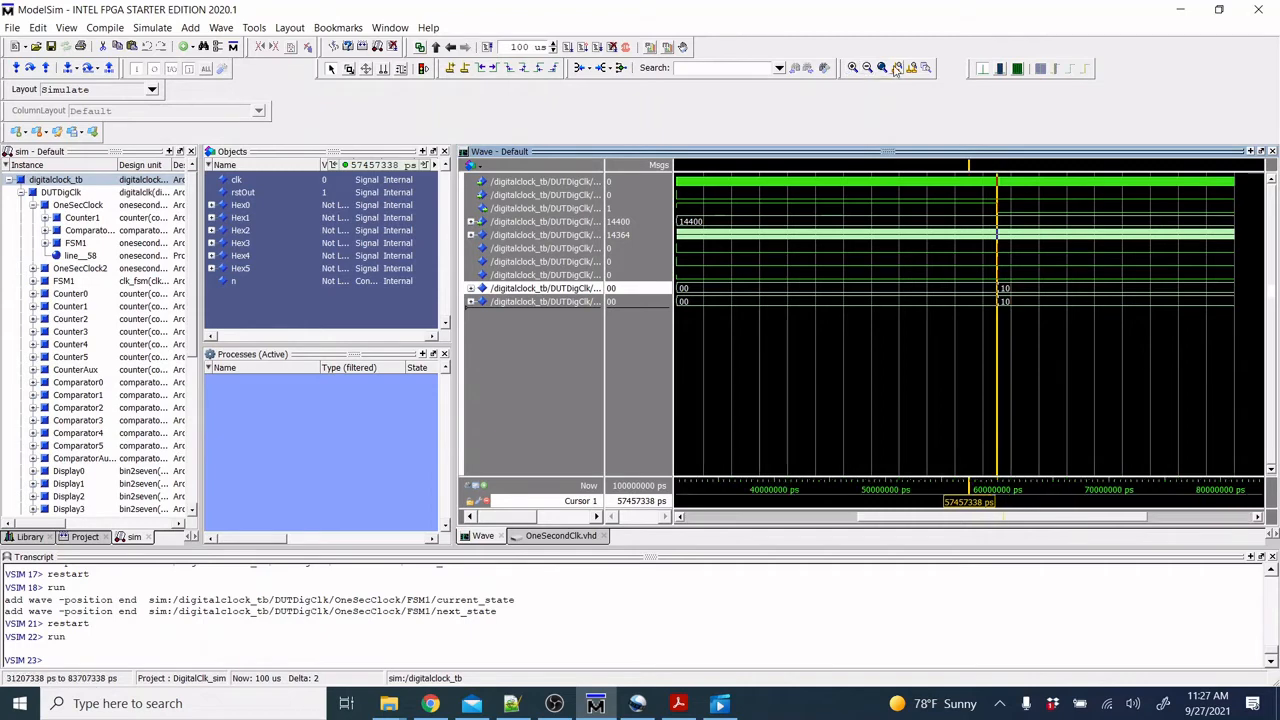
{"action": "left_click", "coordinate": [884, 68]}
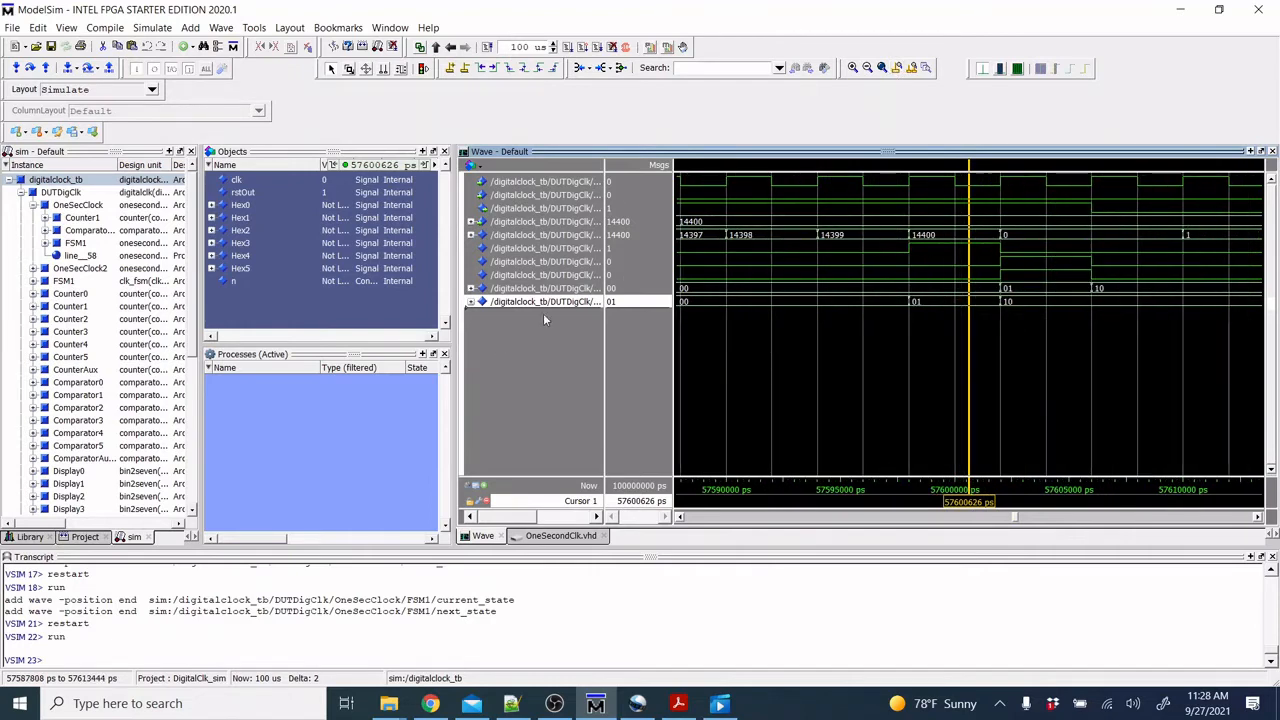
{"action": "left_click", "coordinate": [545, 288]}
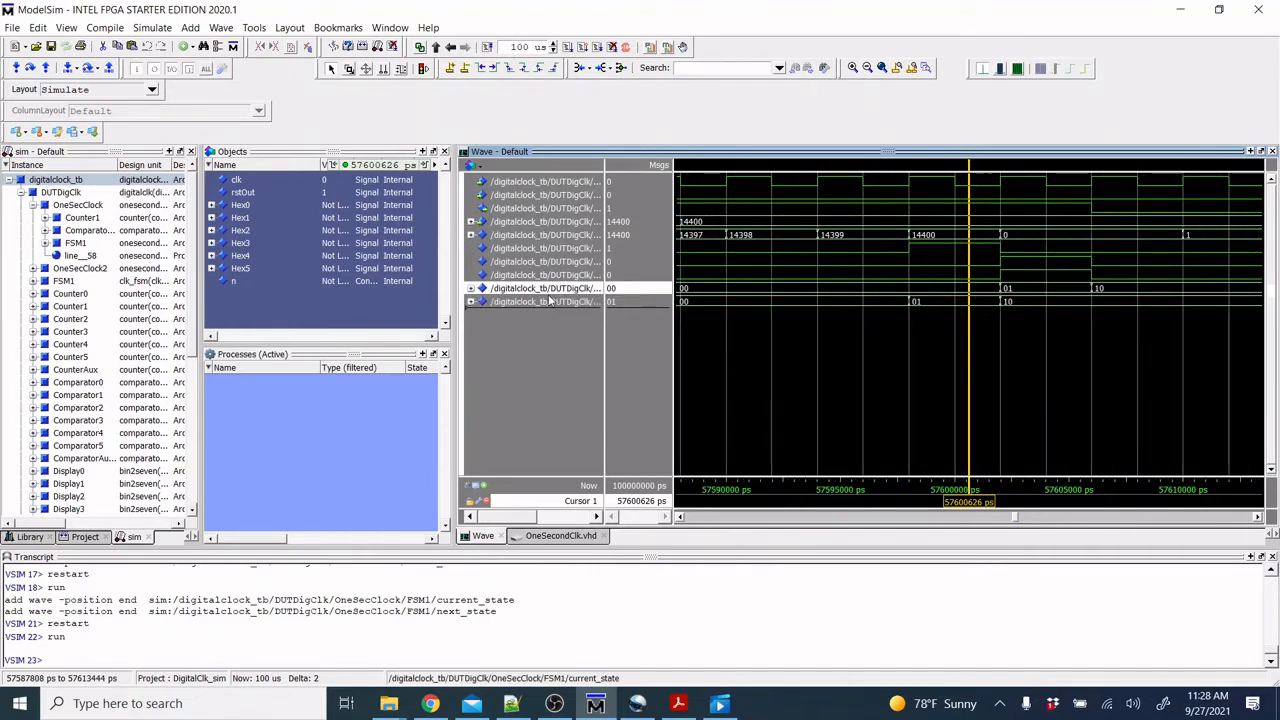
Step: Change current_state's display radix, mark just after the reset, and show the full 200 us run
{"action": "right_click", "coordinate": [545, 301]}
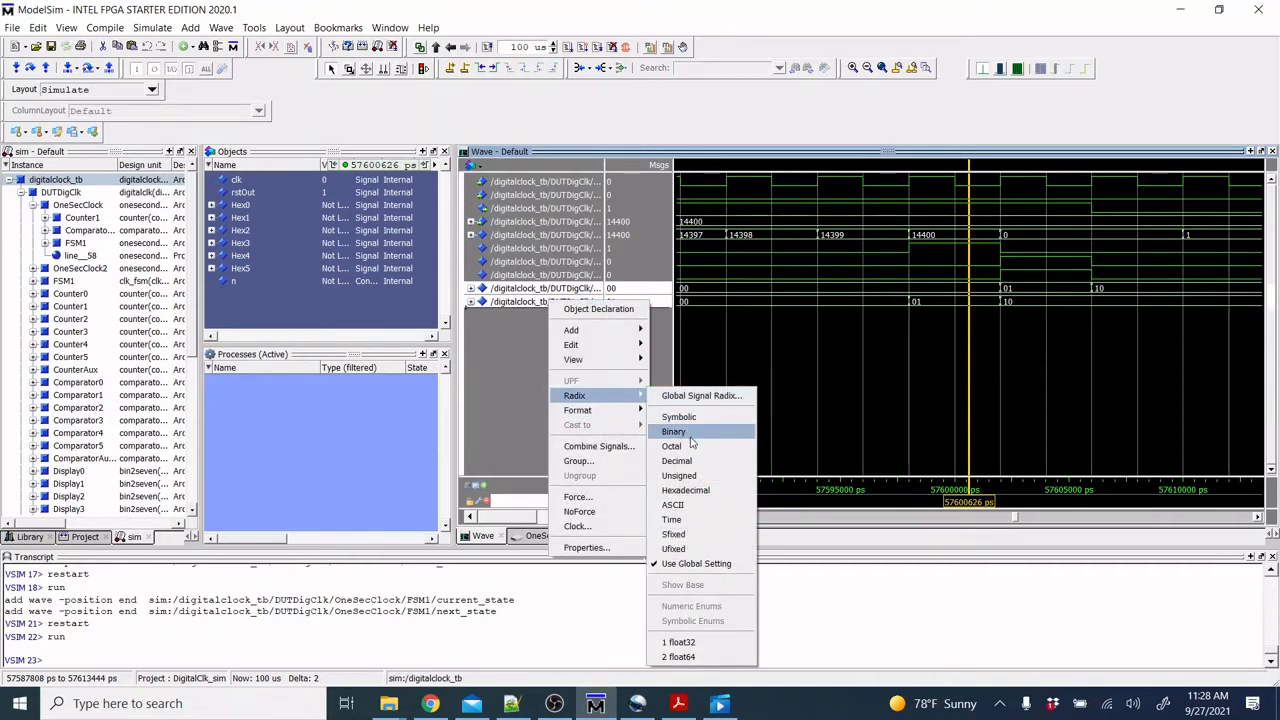
{"action": "left_click", "coordinate": [670, 446]}
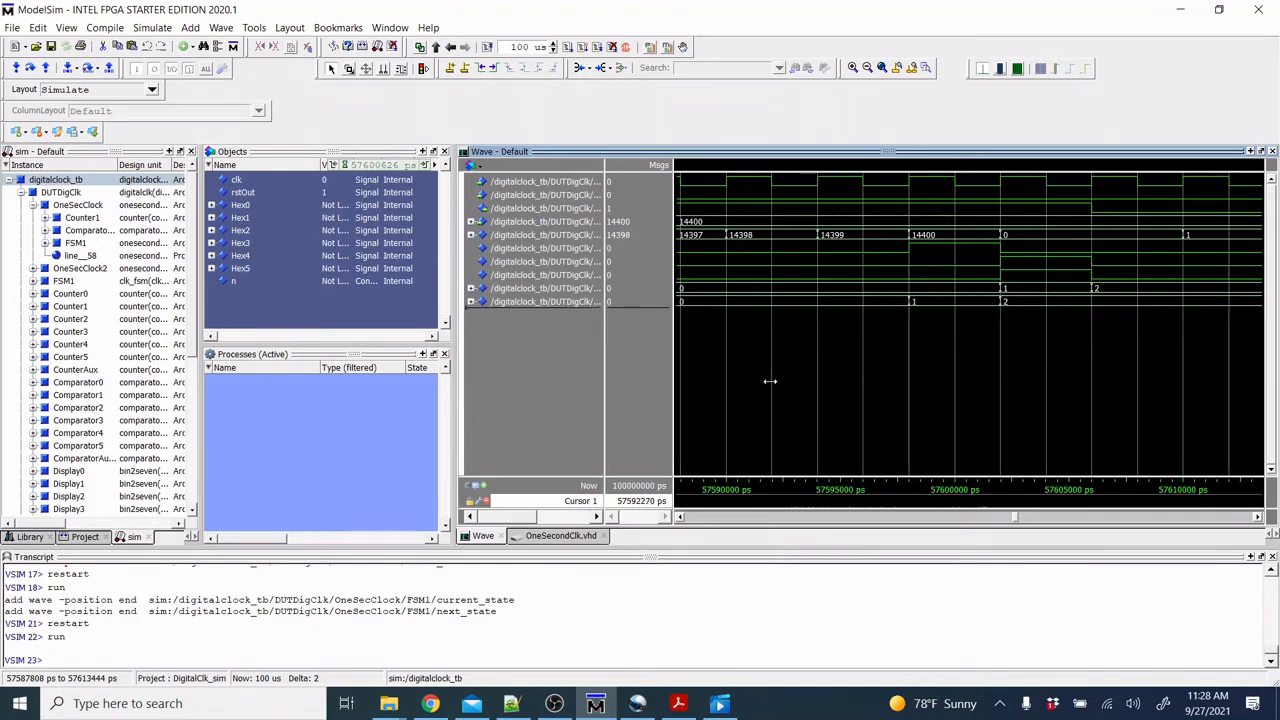
{"action": "left_click", "coordinate": [1022, 367]}
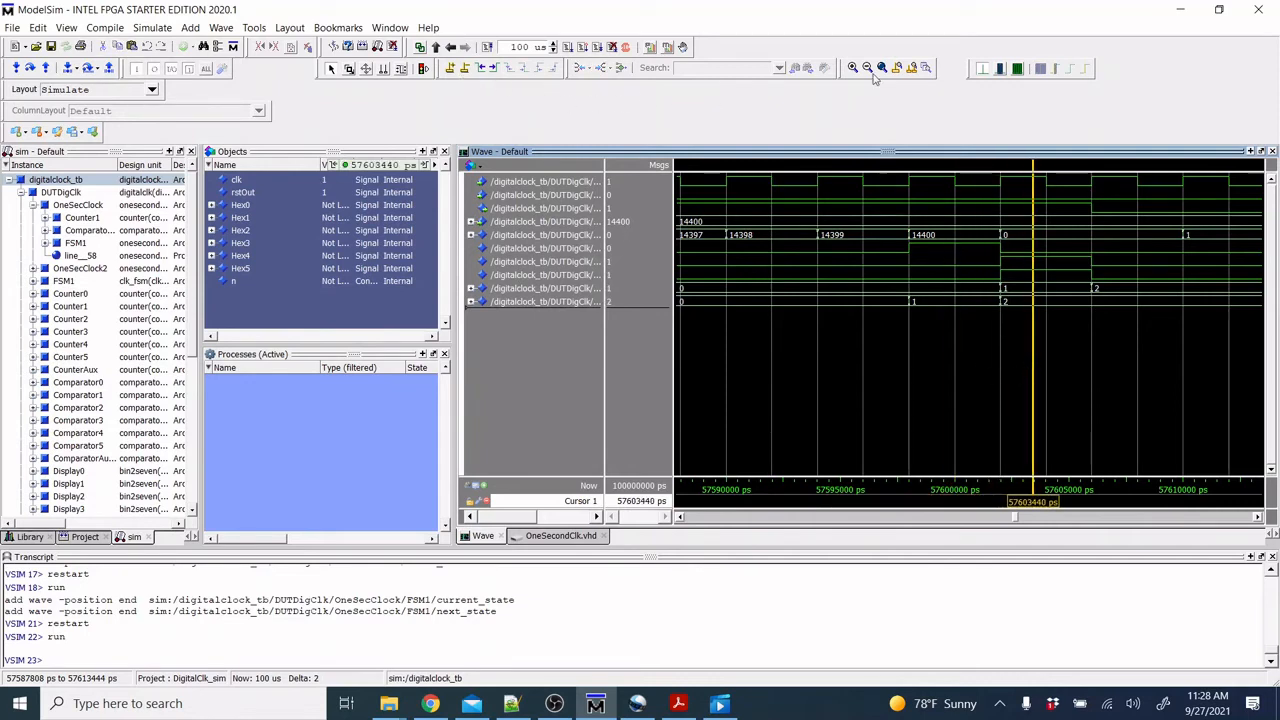
{"action": "left_click", "coordinate": [884, 68]}
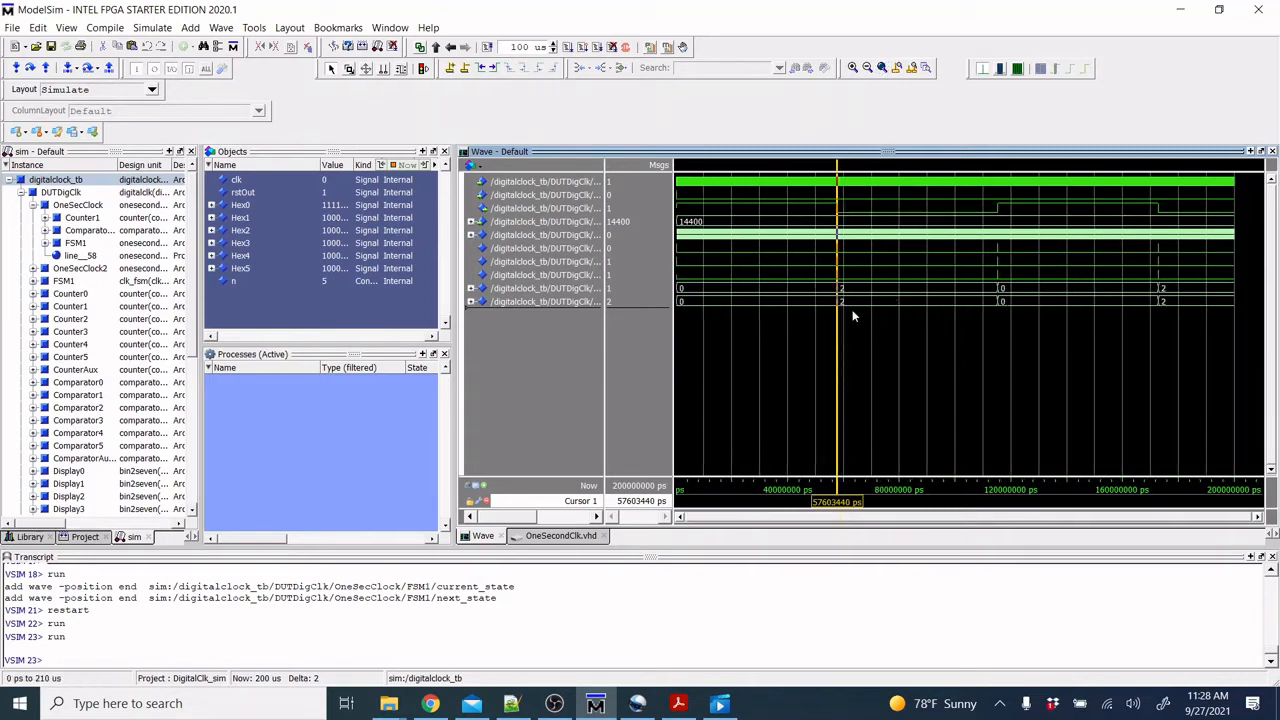
{"action": "mouse_move", "coordinate": [999, 307]}
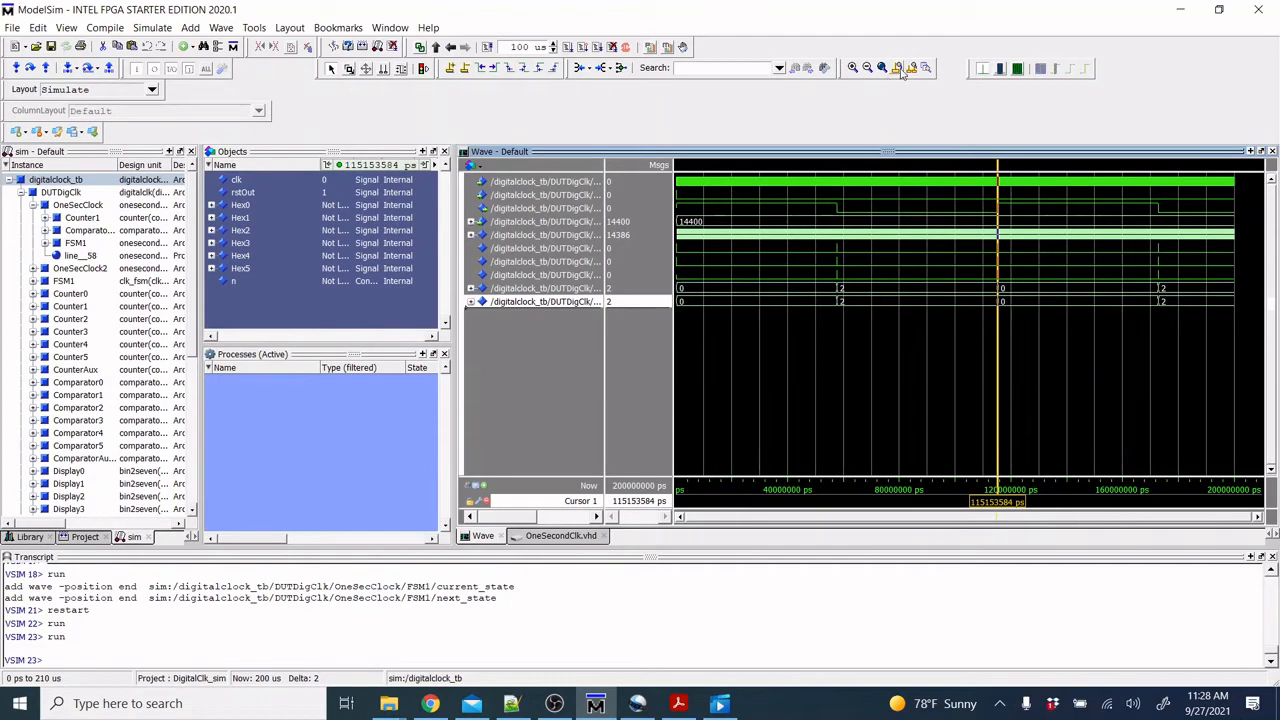
Step: Zoom in near 115.15 ms where the FSM states step through 3 to 0
{"action": "left_click", "coordinate": [899, 68]}
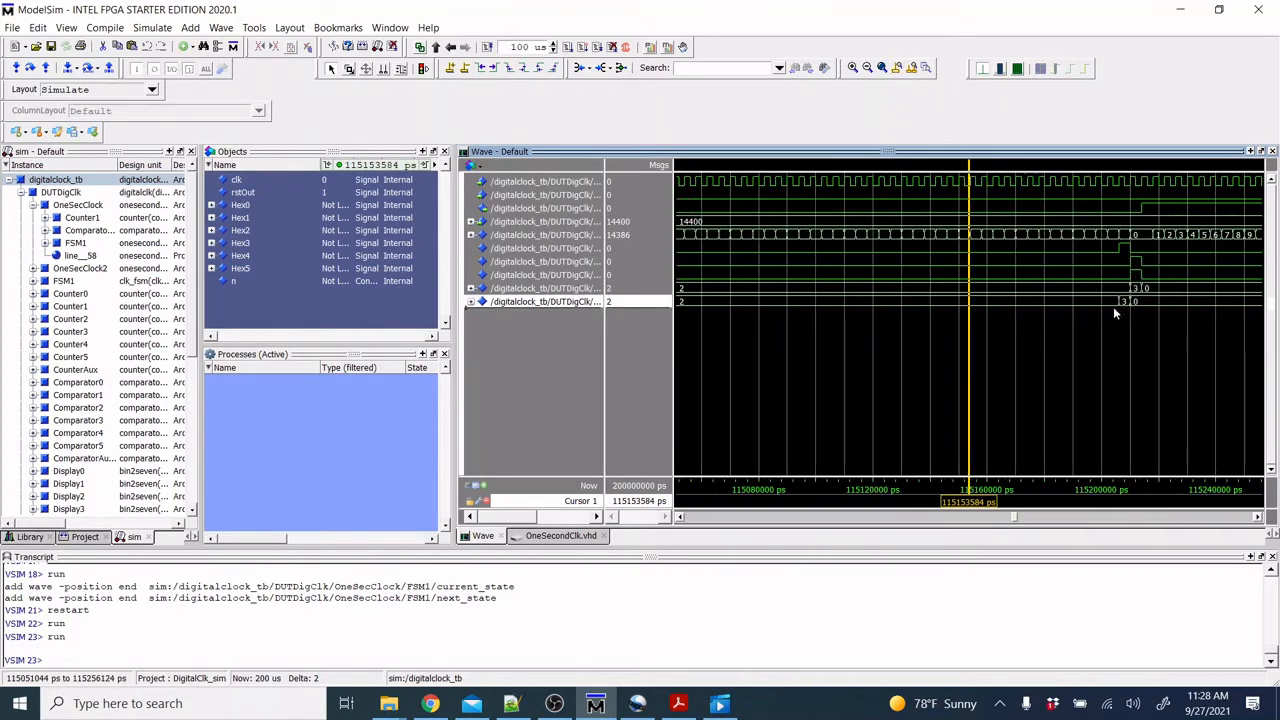
{"action": "mouse_move", "coordinate": [1112, 310]}
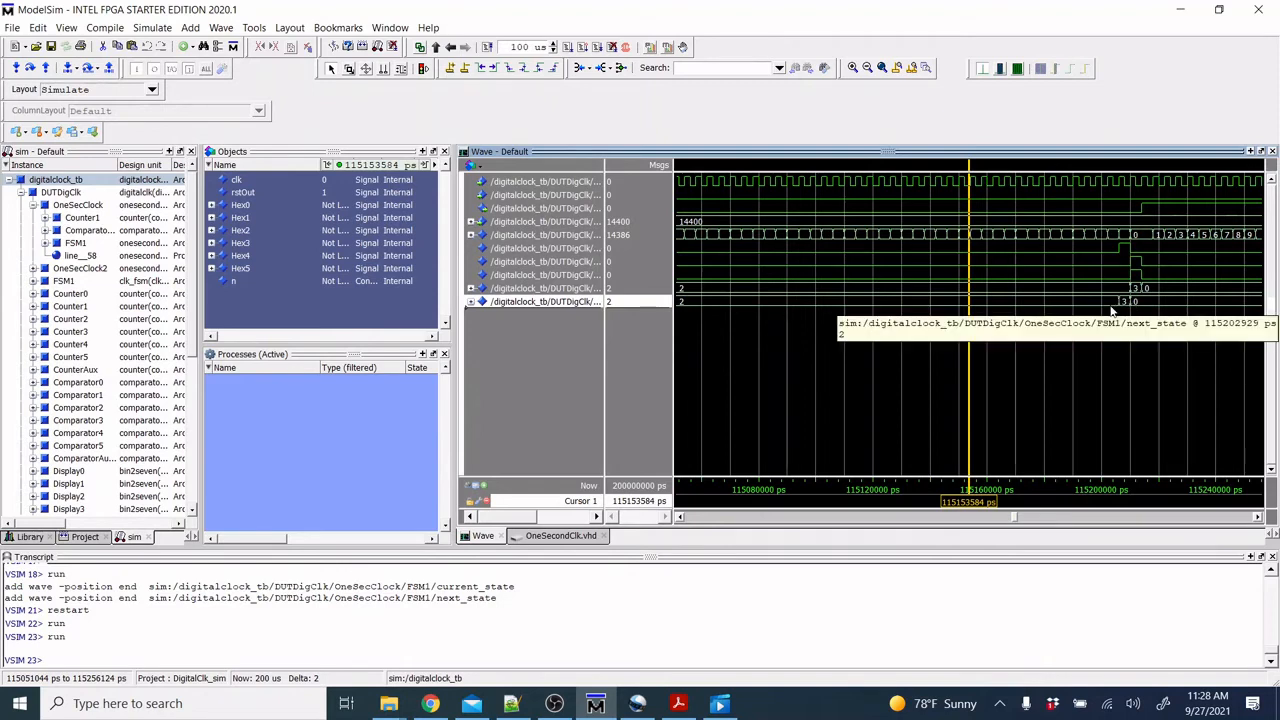
{"action": "mouse_move", "coordinate": [765, 449]}
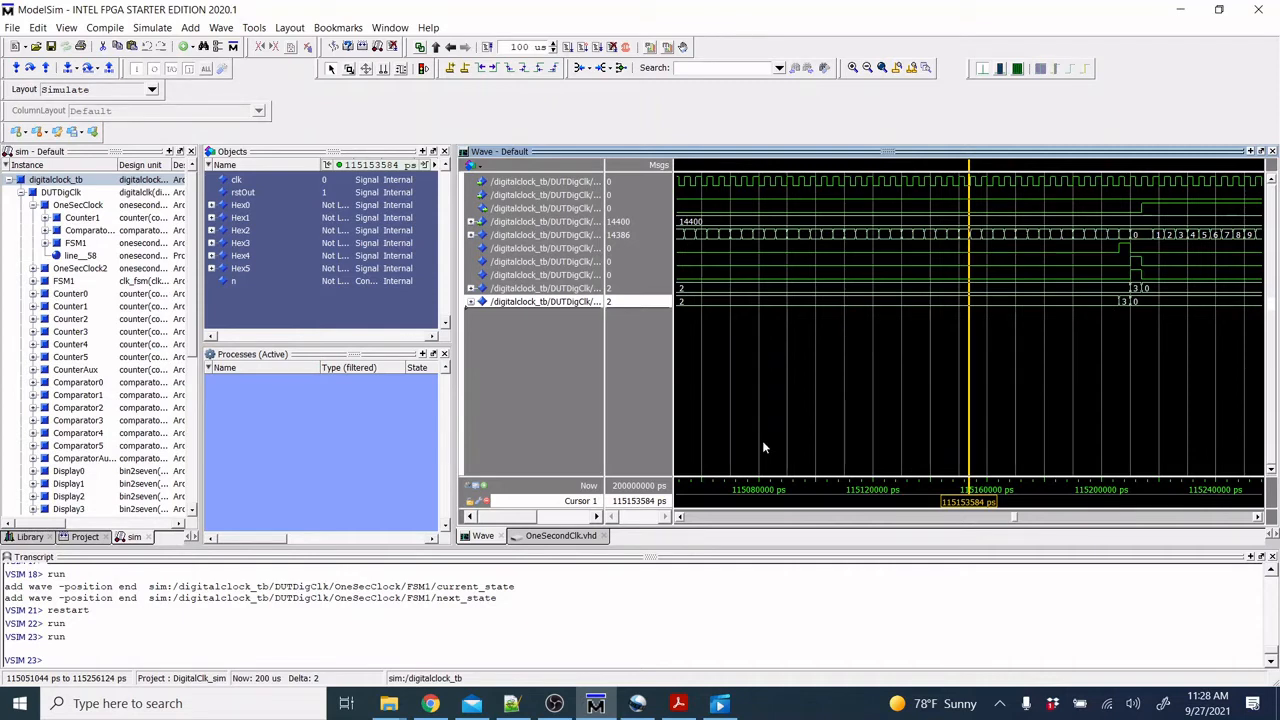
{"action": "mouse_move", "coordinate": [1108, 258]}
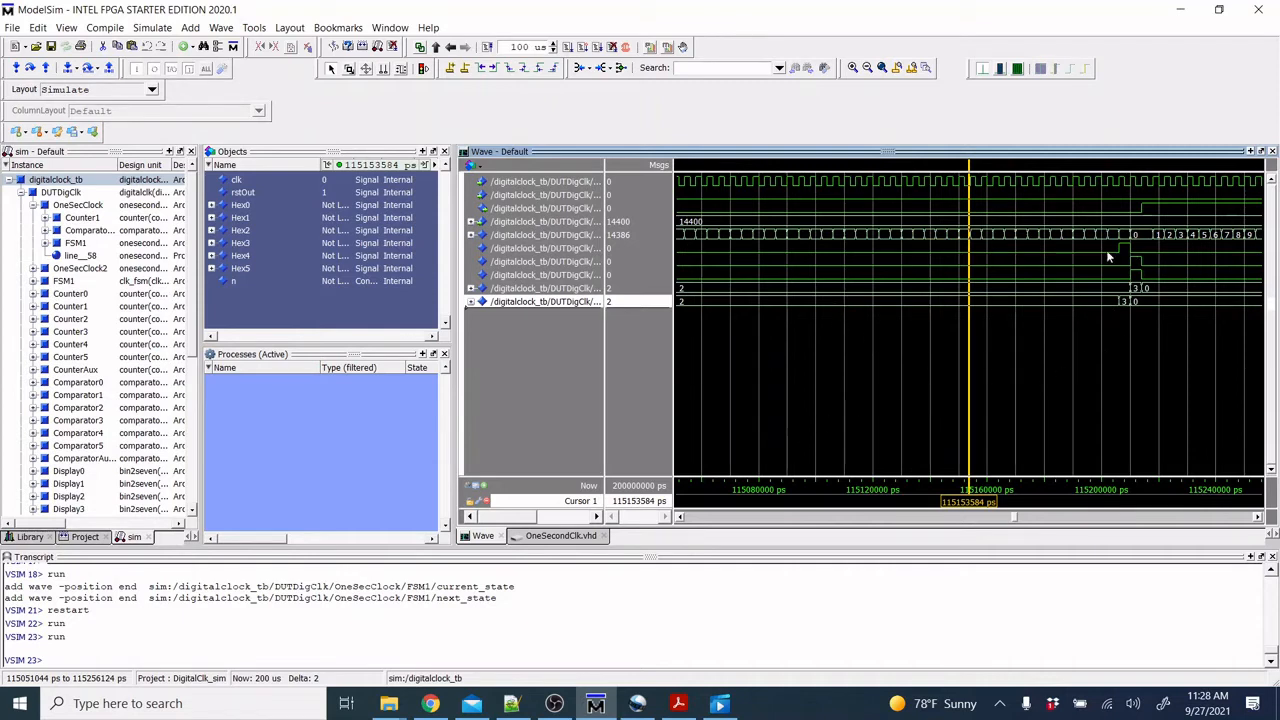
{"action": "mouse_move", "coordinate": [1157, 302]}
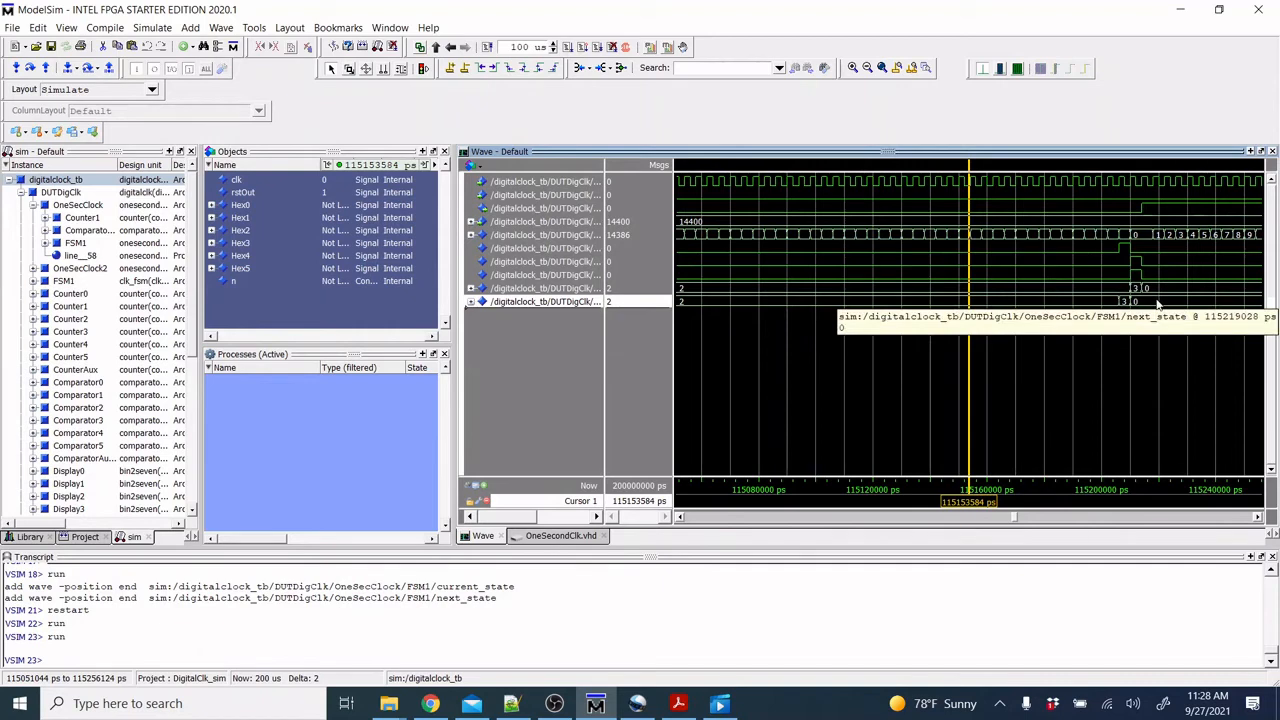
{"action": "mouse_move", "coordinate": [729, 291]}
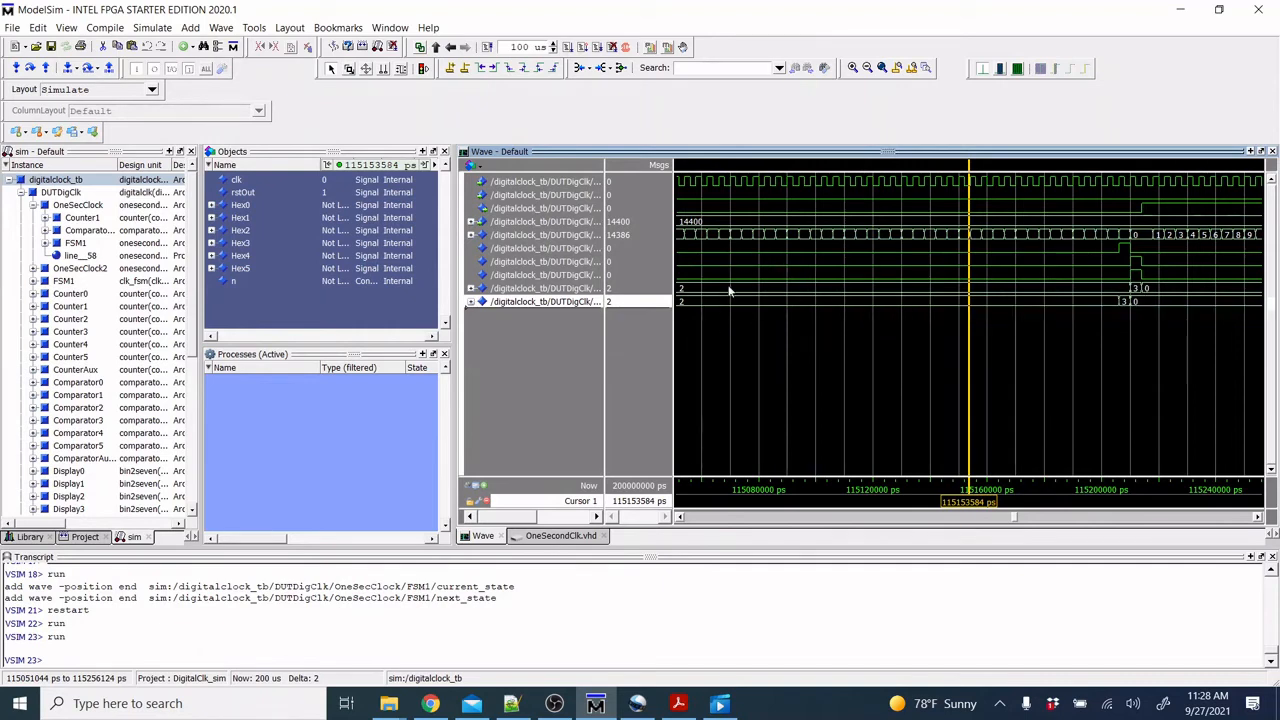
{"action": "mouse_move", "coordinate": [1107, 298]}
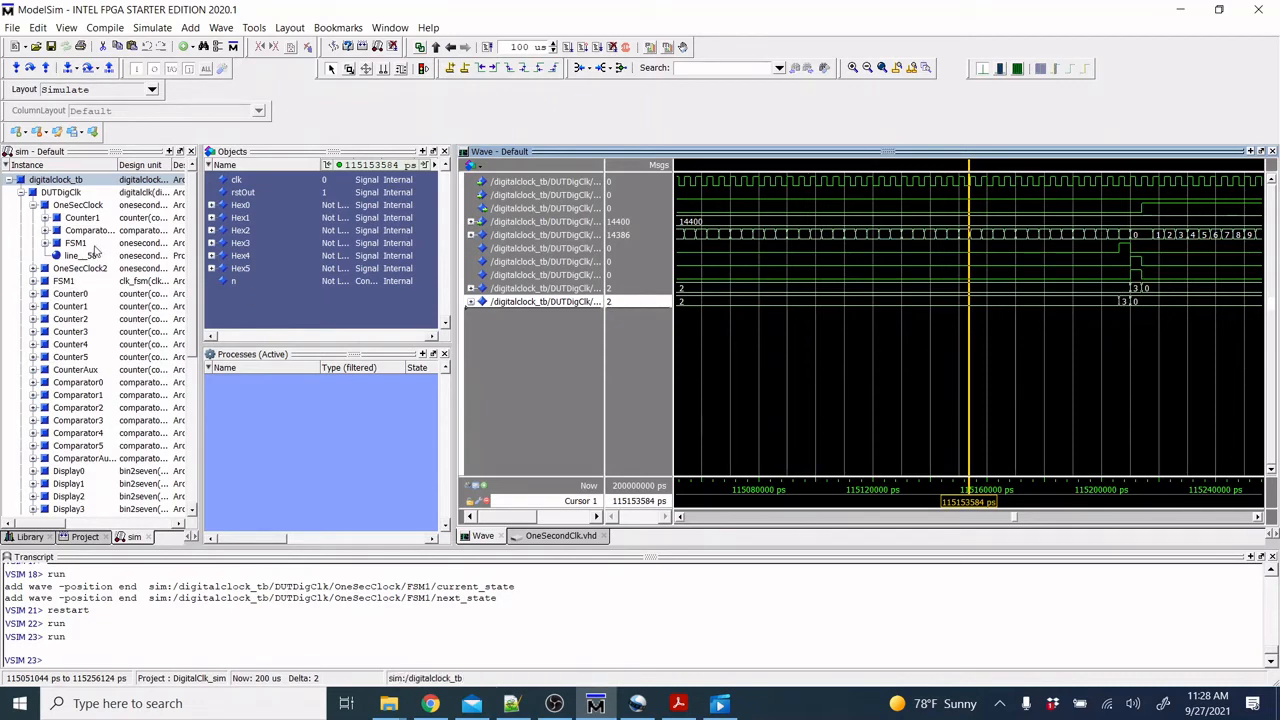
Step: Select FSM1 and pick its cntr_rst output for the waveform
{"action": "left_click", "coordinate": [80, 243]}
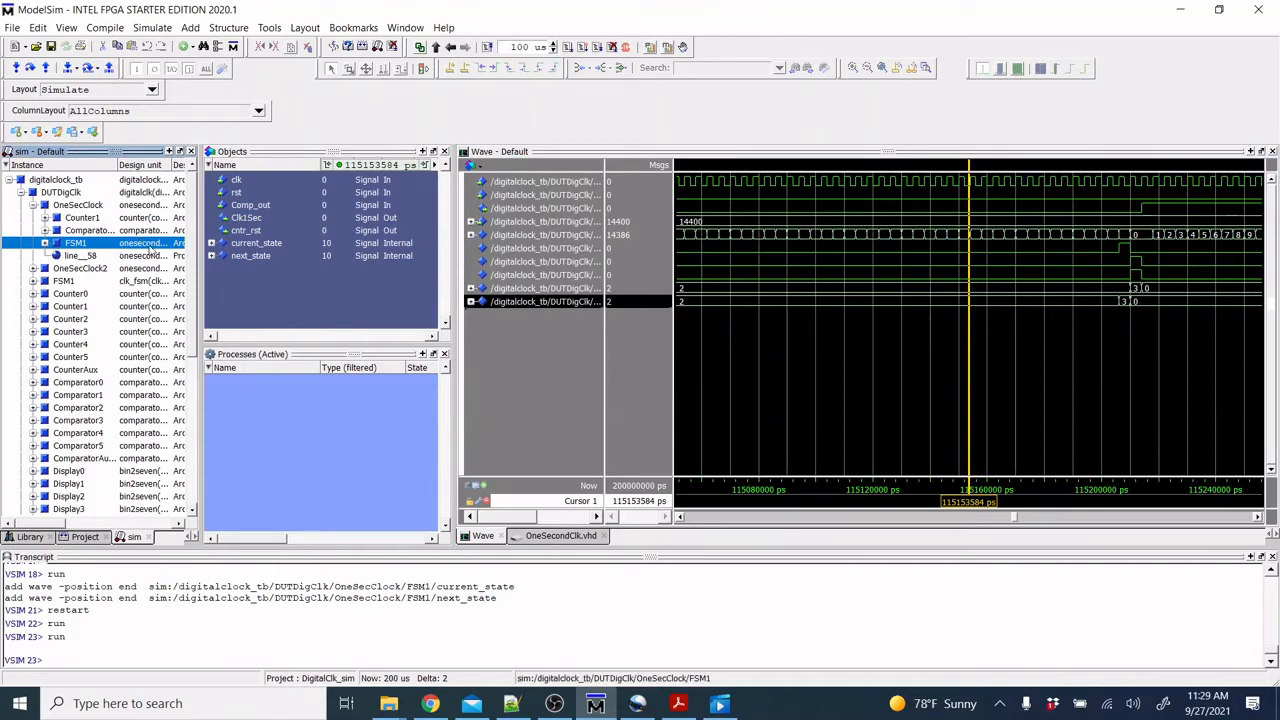
{"action": "mouse_move", "coordinate": [246, 217]}
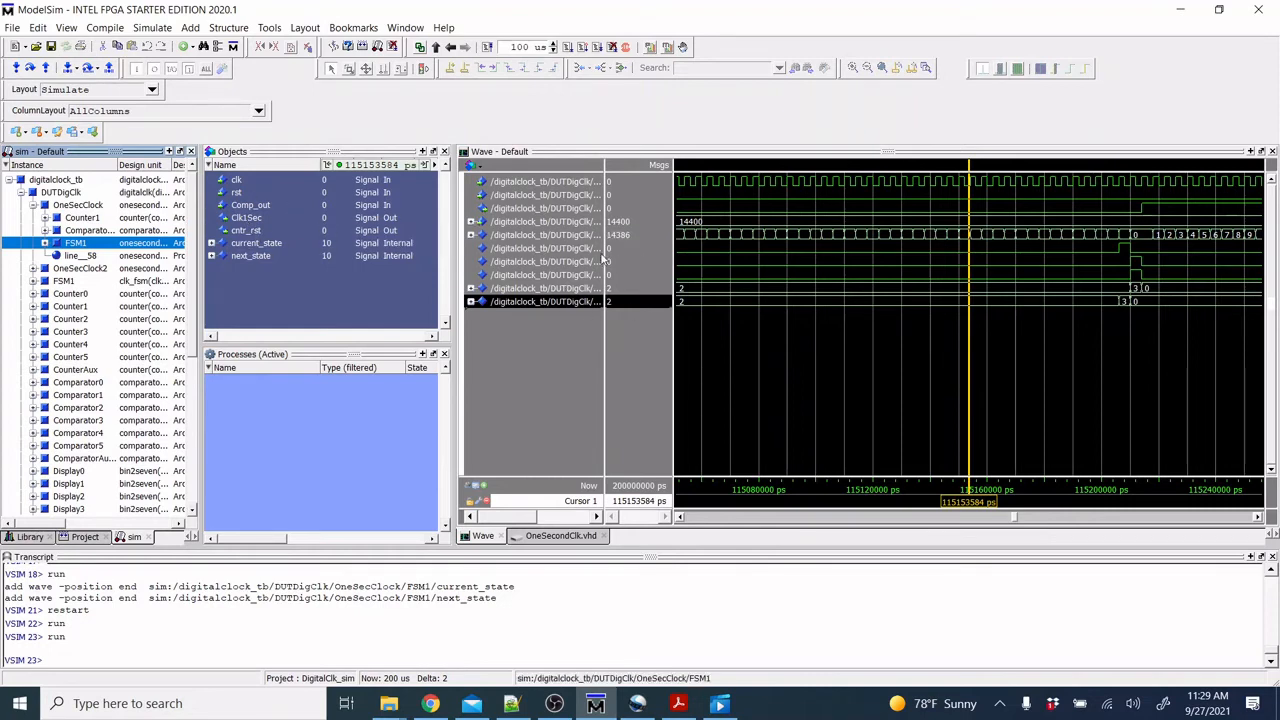
{"action": "left_click", "coordinate": [245, 230]}
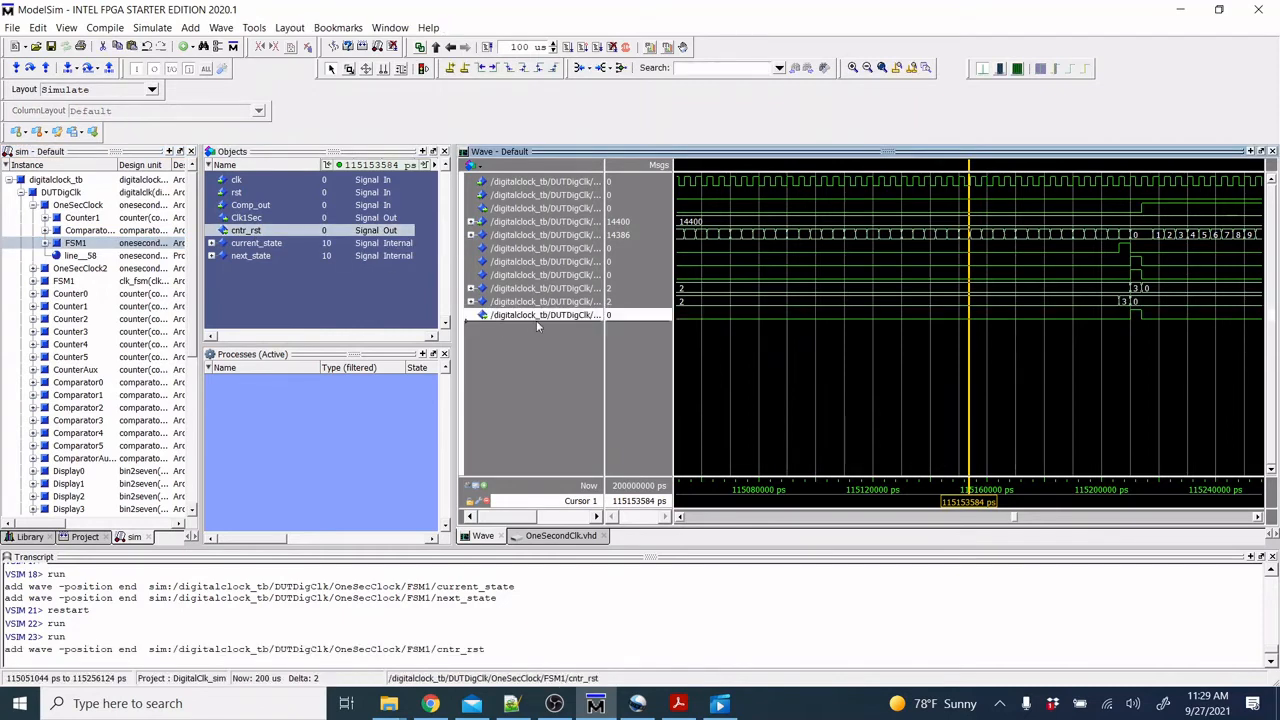
{"action": "mouse_move", "coordinate": [837, 190]}
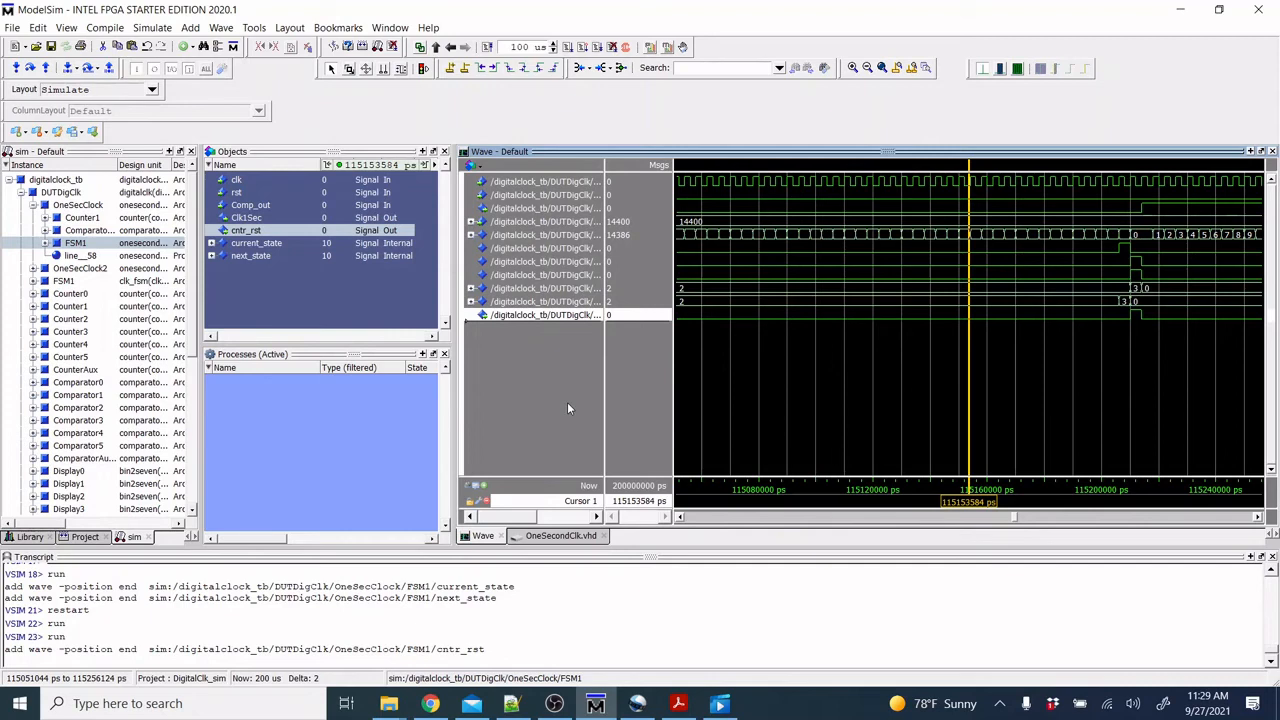
{"action": "mouse_move", "coordinate": [1130, 332]}
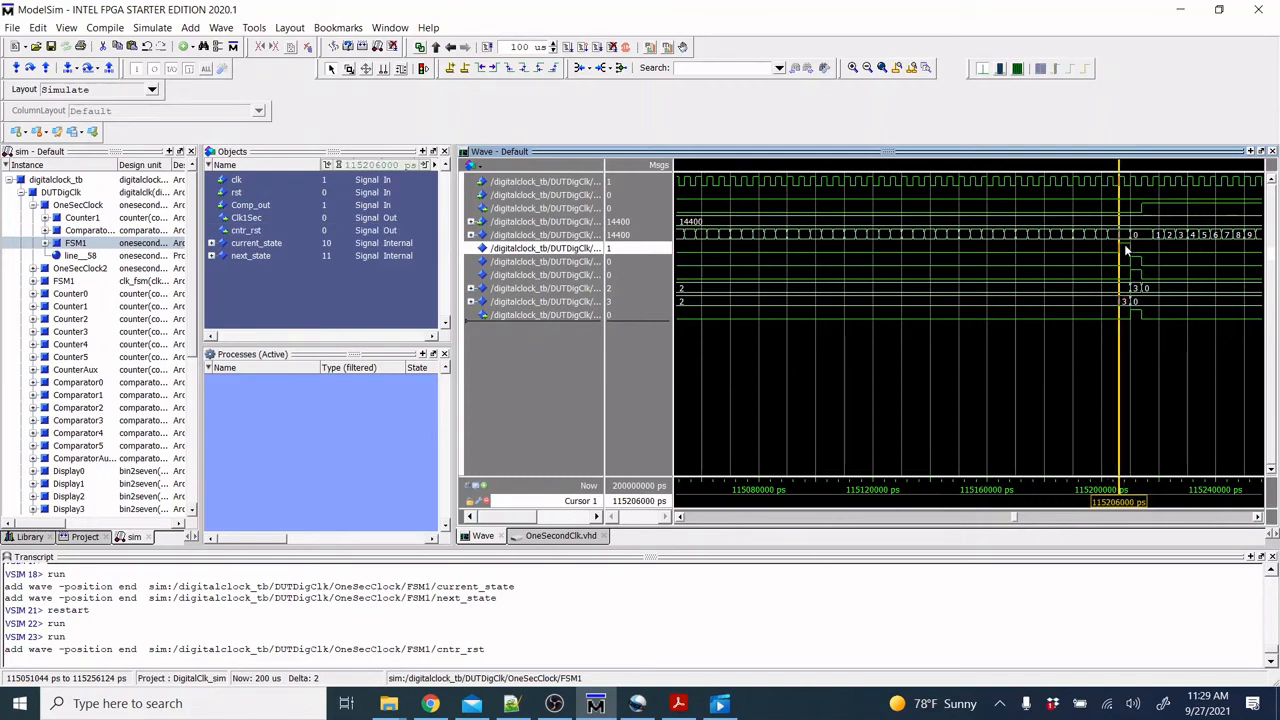
Step: Zoom in on the 57.6 us reset, move the cursor past the pulse, then zoom full
{"action": "left_click", "coordinate": [1125, 248]}
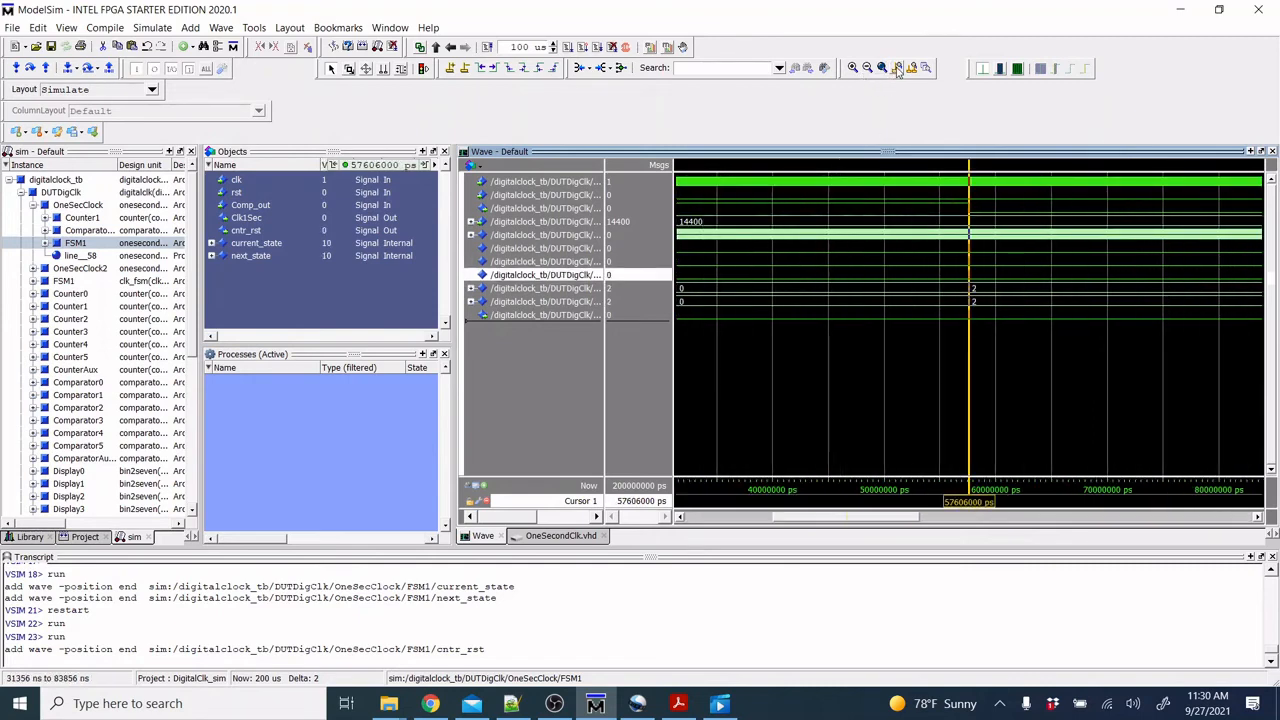
{"action": "left_click", "coordinate": [897, 68]}
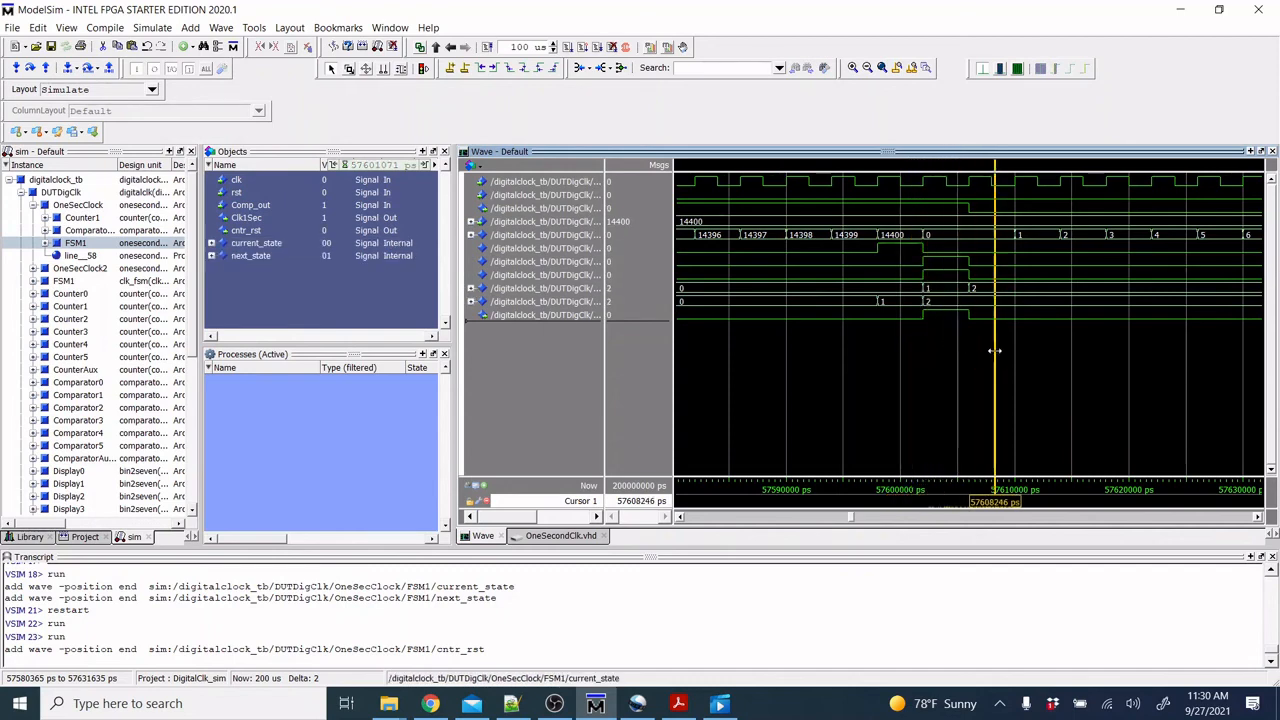
{"action": "left_click_drag", "start_coordinate": [995, 350], "coordinate": [945, 350]}
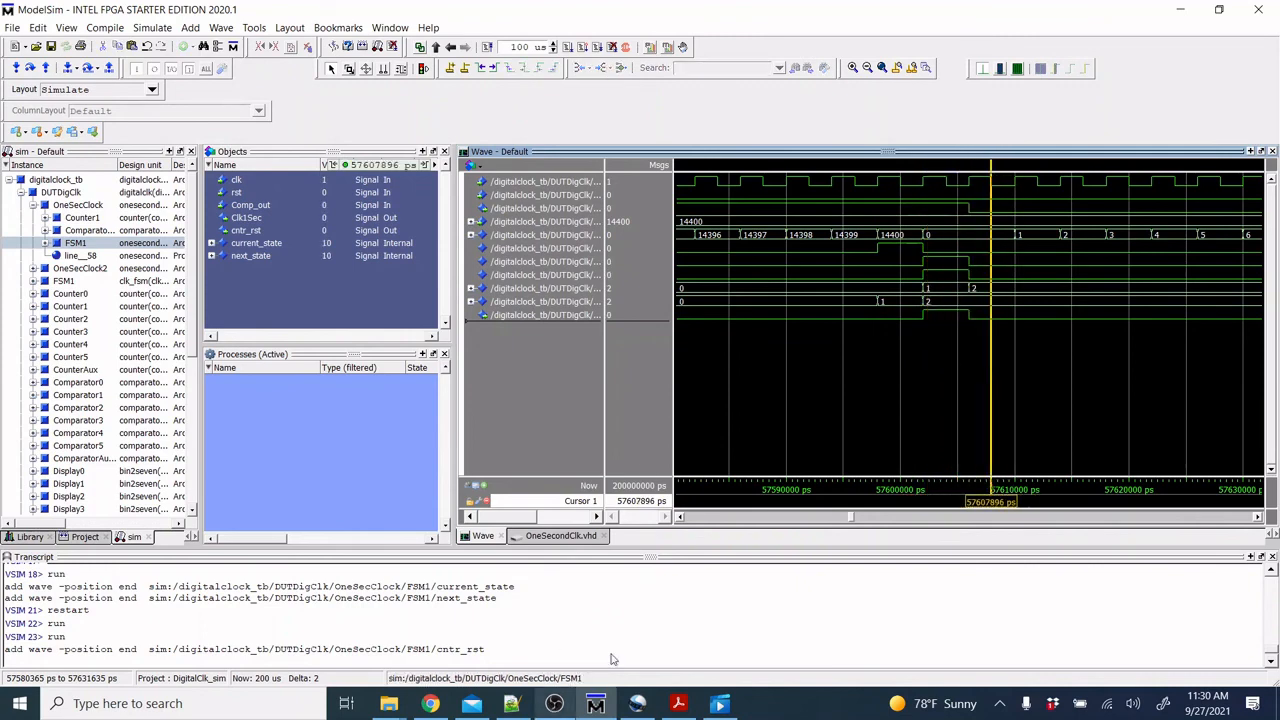
{"action": "mouse_move", "coordinate": [1177, 415]}
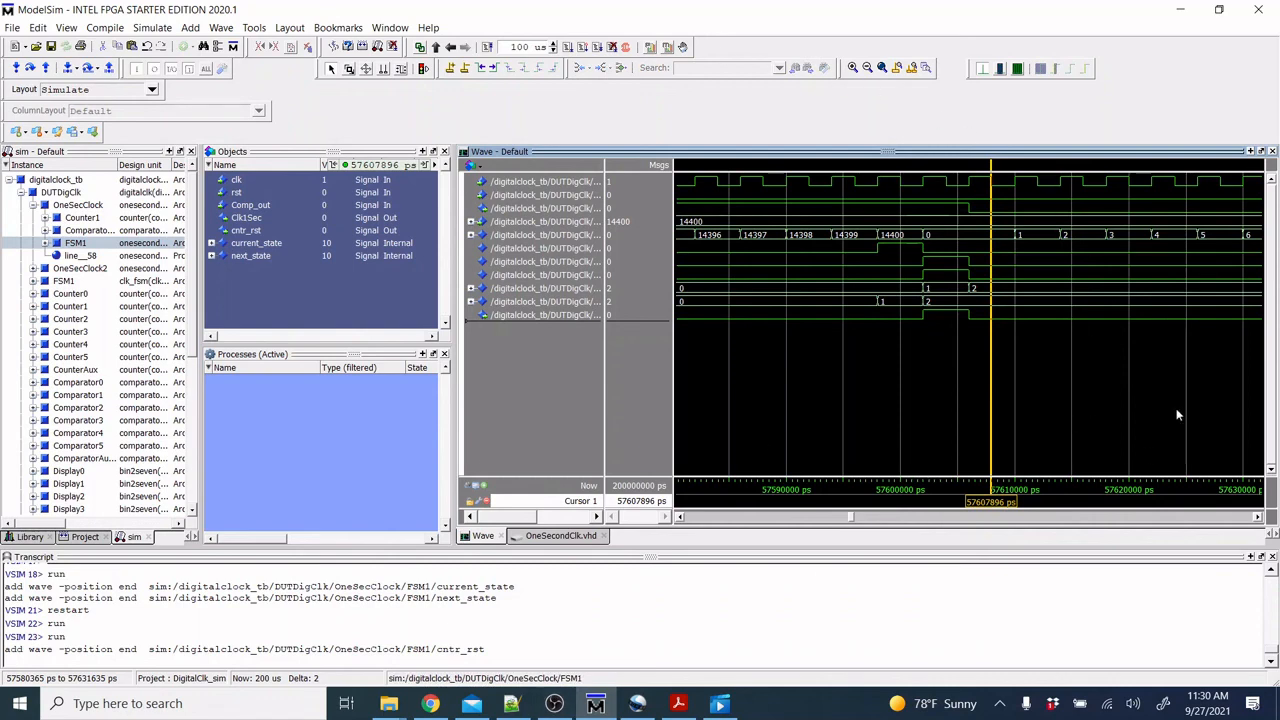
{"action": "mouse_move", "coordinate": [857, 117]}
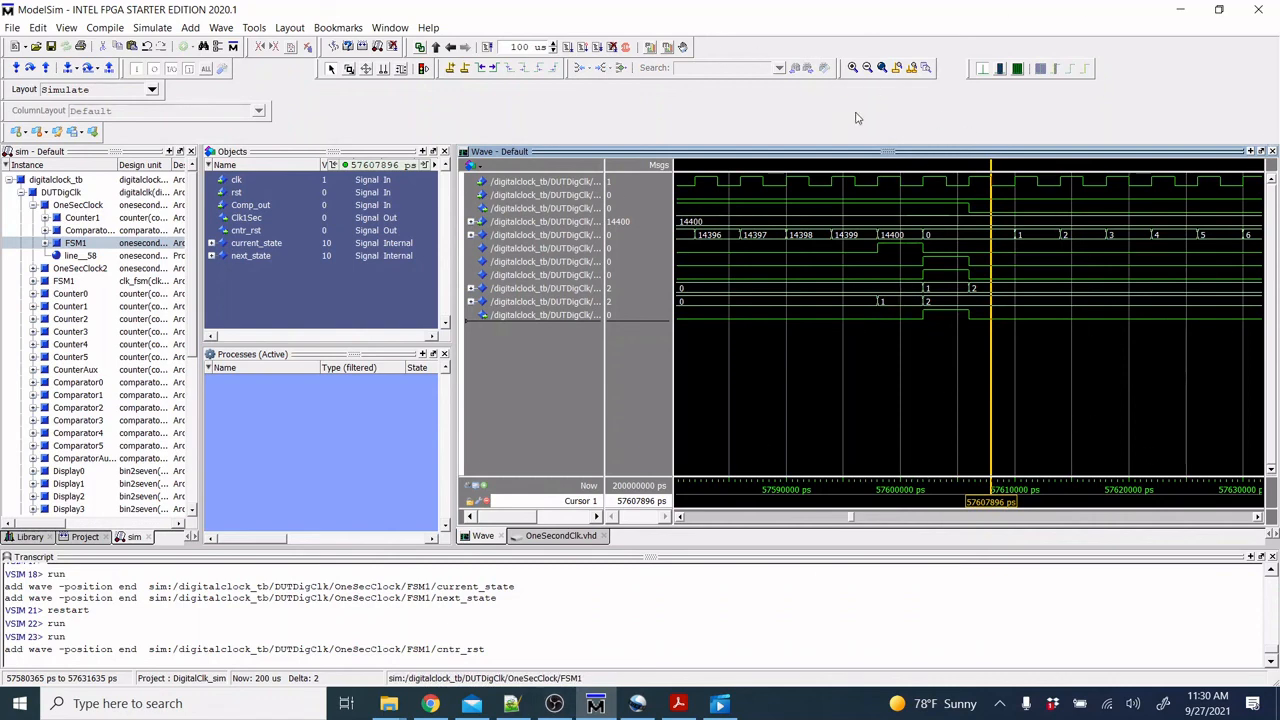
{"action": "mouse_move", "coordinate": [881, 68]}
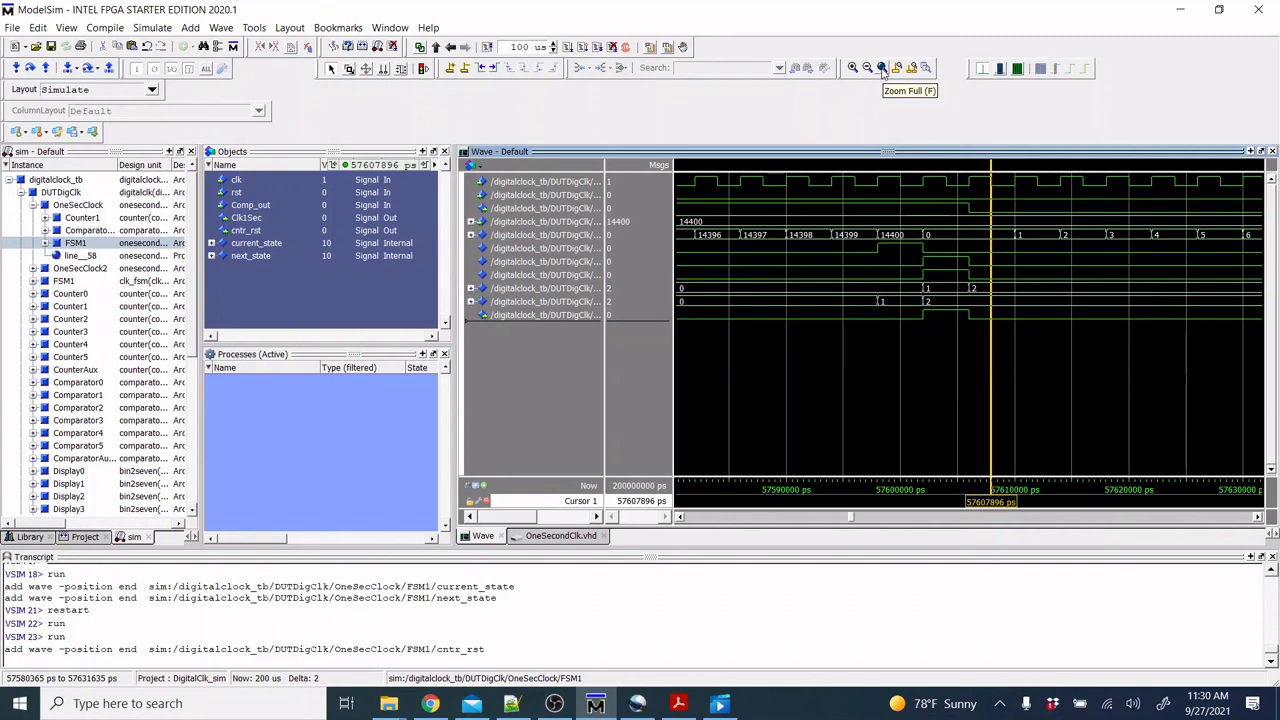
{"action": "left_click", "coordinate": [880, 68]}
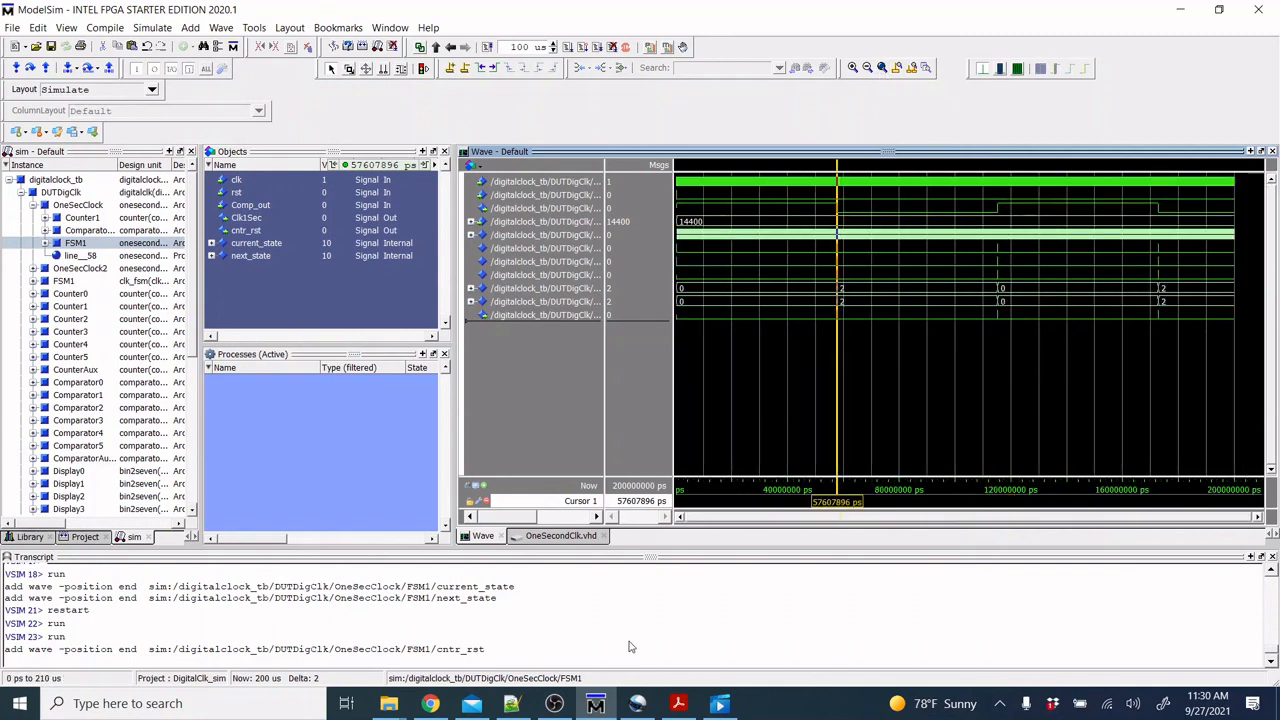